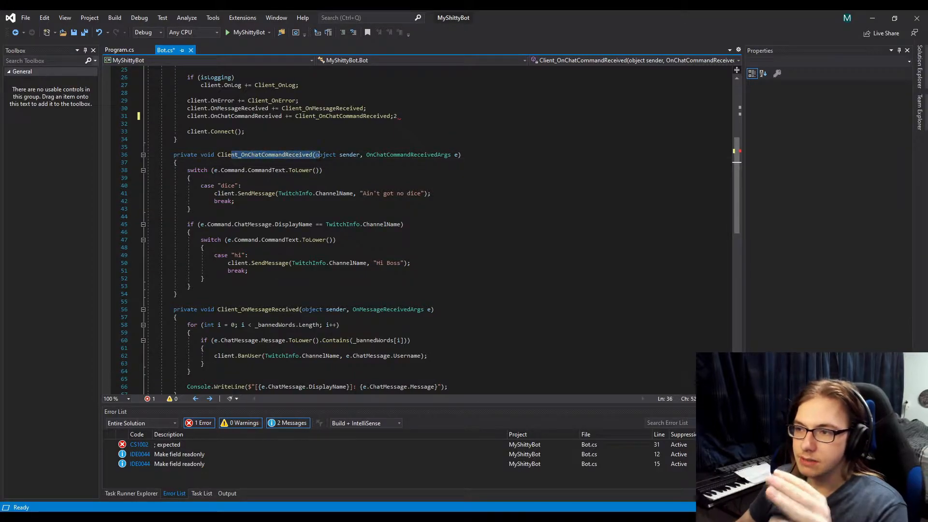
Make the dice reply send $"{e.Command.ChatMessage.DisplayName}" instead of the fixed text and save Bot.cs.
{"action": "double_click", "coordinate": [325, 155]}
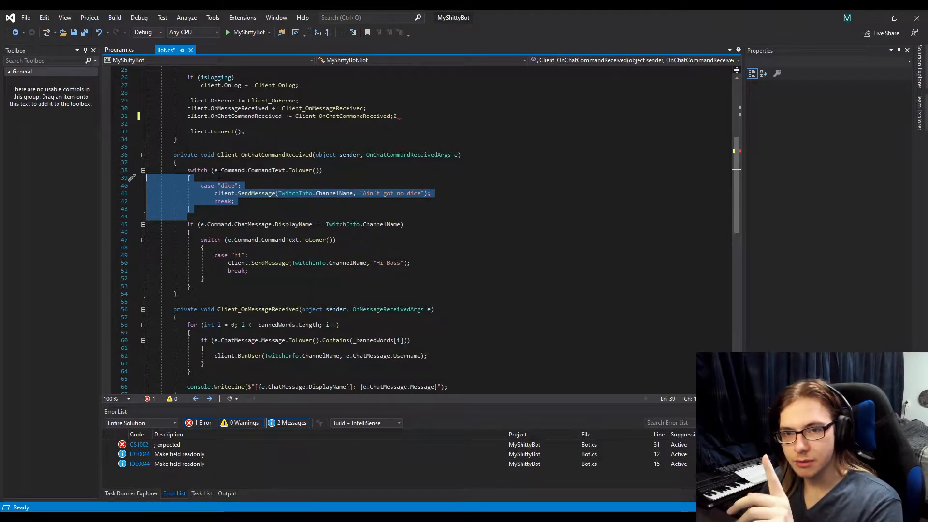
{"action": "left_click", "coordinate": [431, 194]}
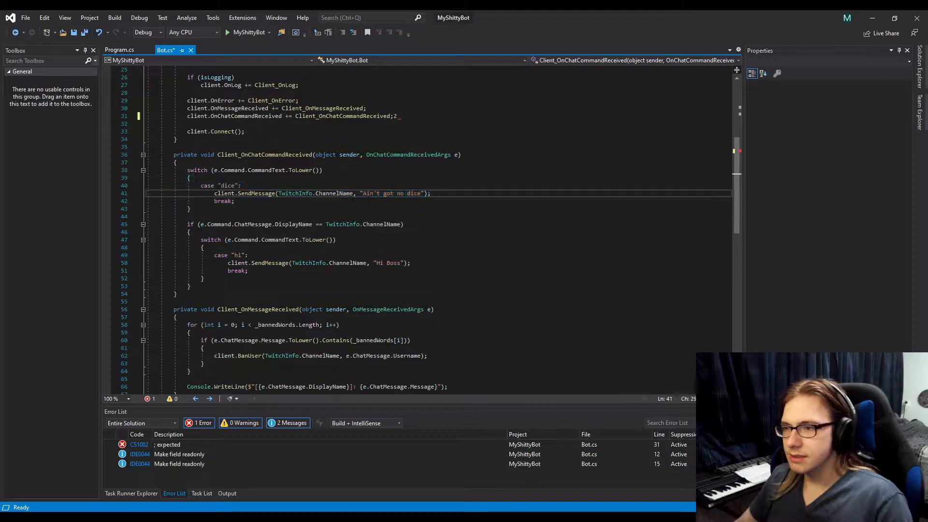
{"action": "left_click_drag", "start_coordinate": [217, 193], "coordinate": [354, 192]}
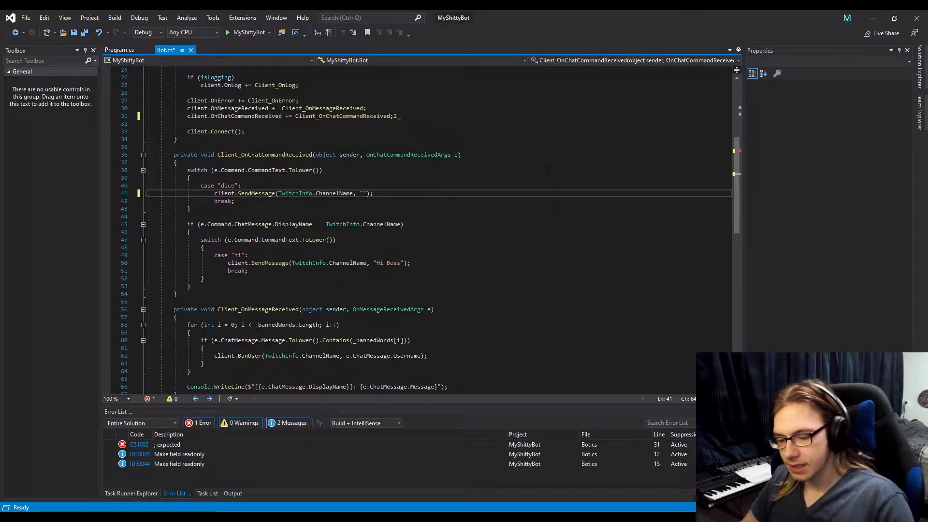
{"action": "type", "text": "$"}
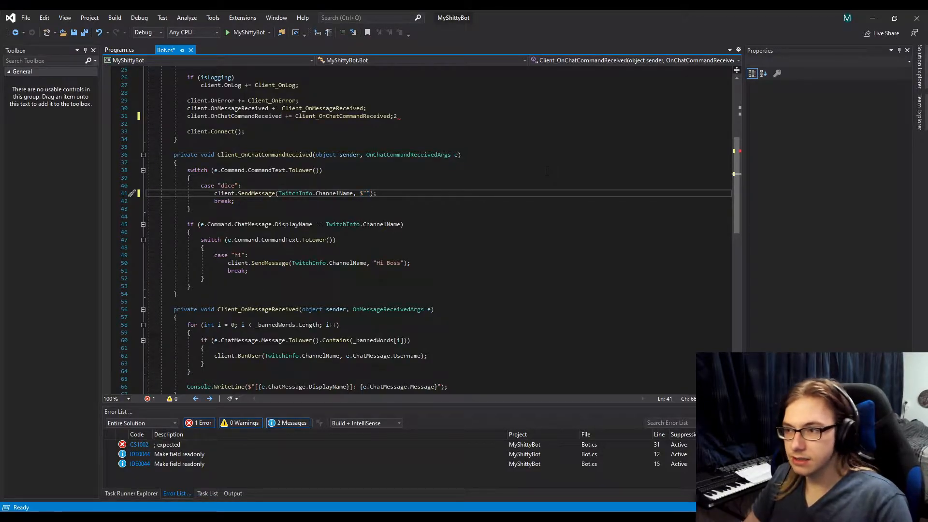
{"action": "type", "text": "{}"}
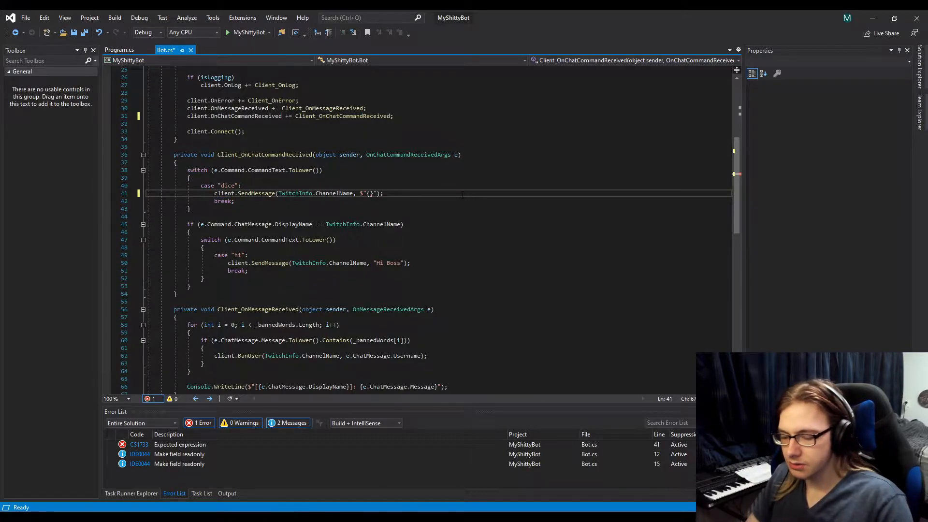
{"action": "type", "text": "e"}
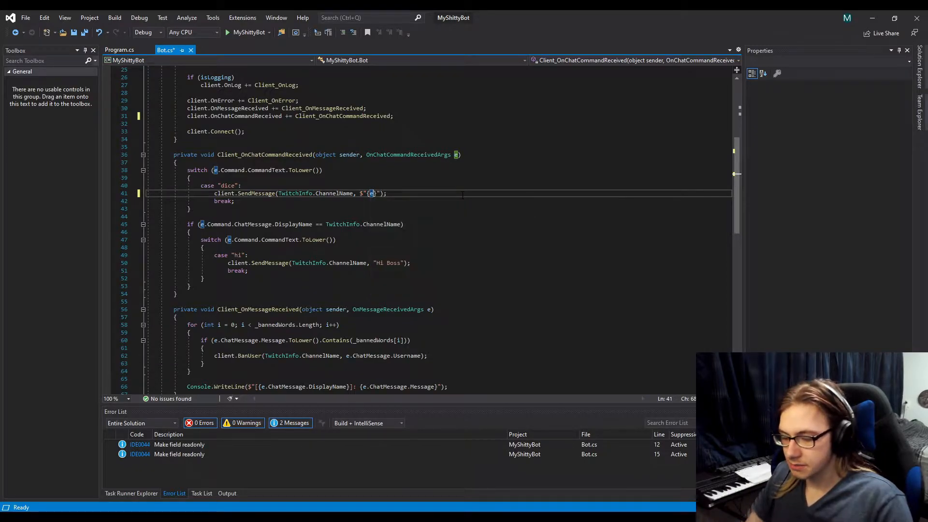
{"action": "type", "text": ".Command."}
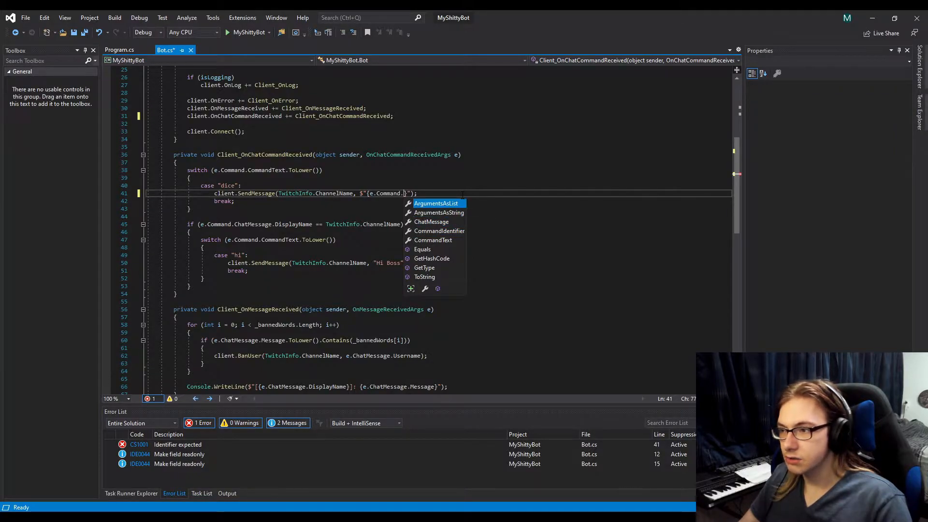
{"action": "type", "text": "ChatMessage"}
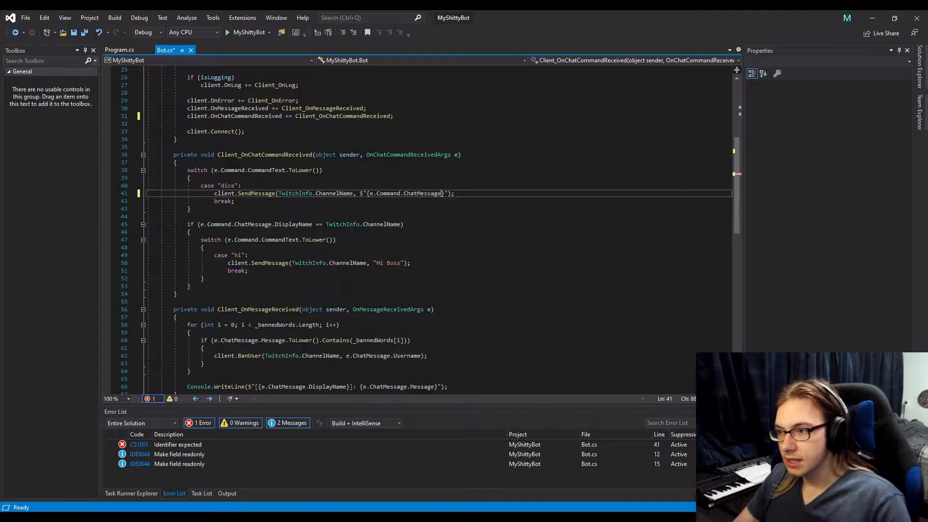
{"action": "type", "text": ".DisplayName"}
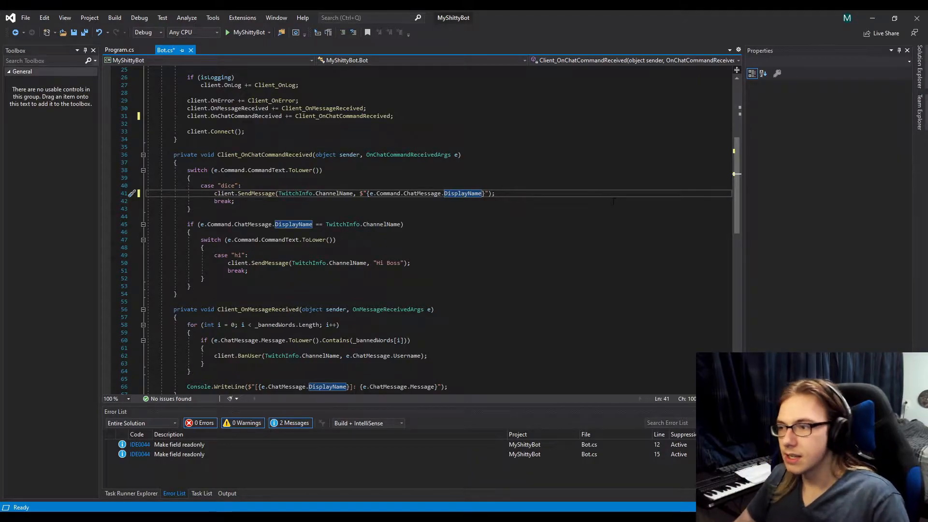
{"action": "key", "text": "Ctrl+S"}
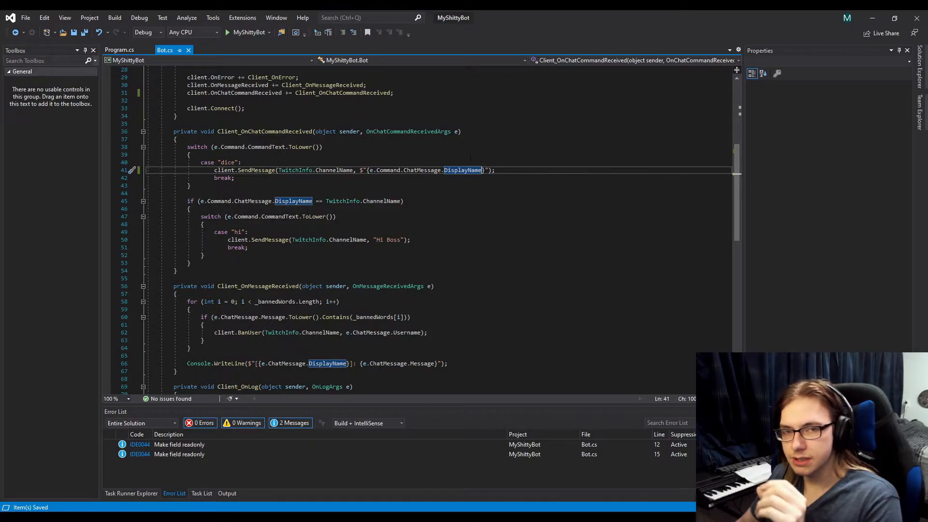
{"action": "mouse_move", "coordinate": [463, 170]}
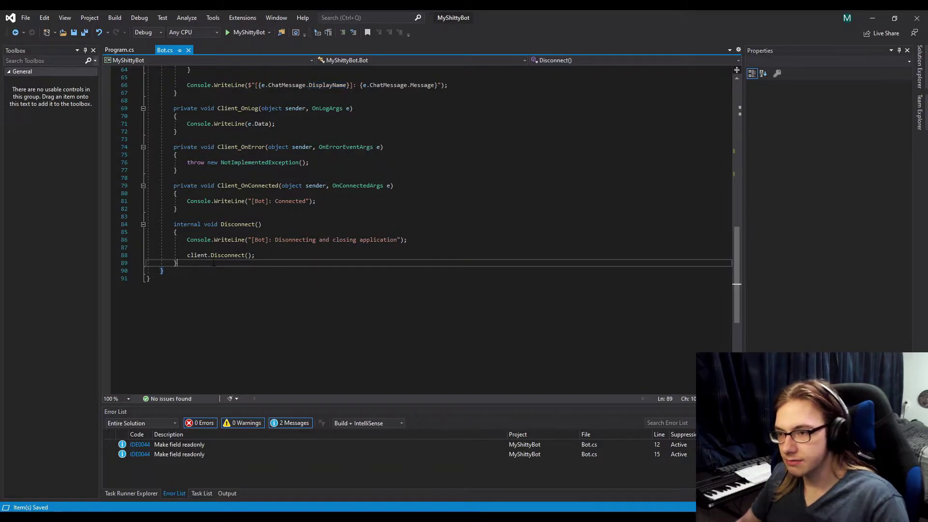
Add an empty 'private int Roll()' method with braces after Disconnect in the Bot class.
{"action": "type", "text": "p"}
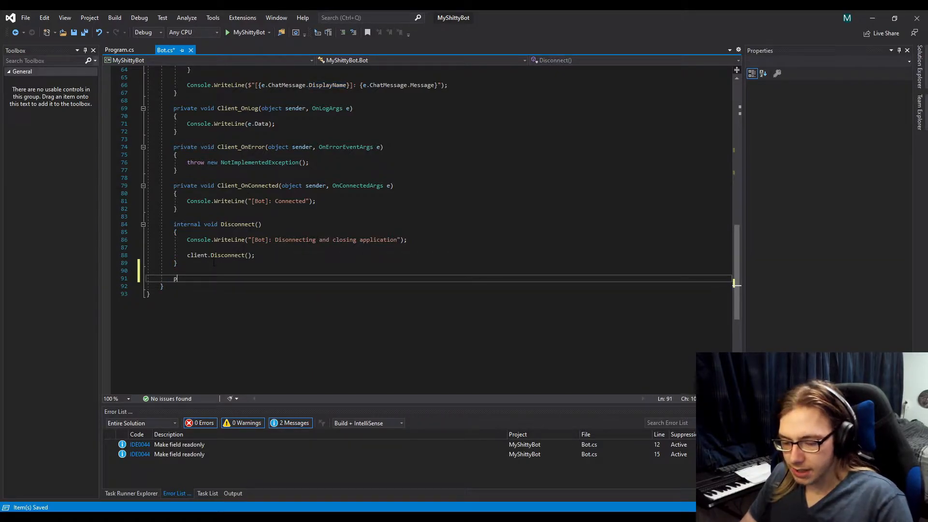
{"action": "type", "text": "privtae int"}
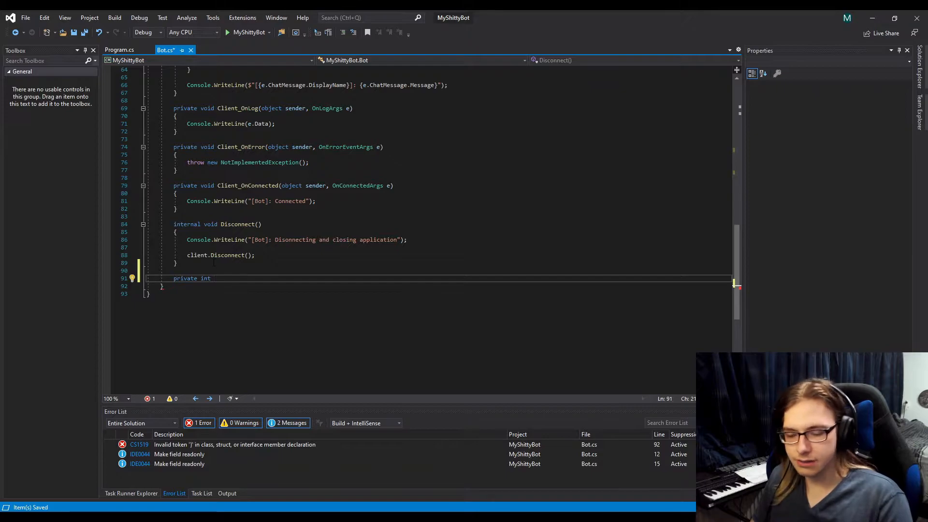
{"action": "type", "text": "Rol"}
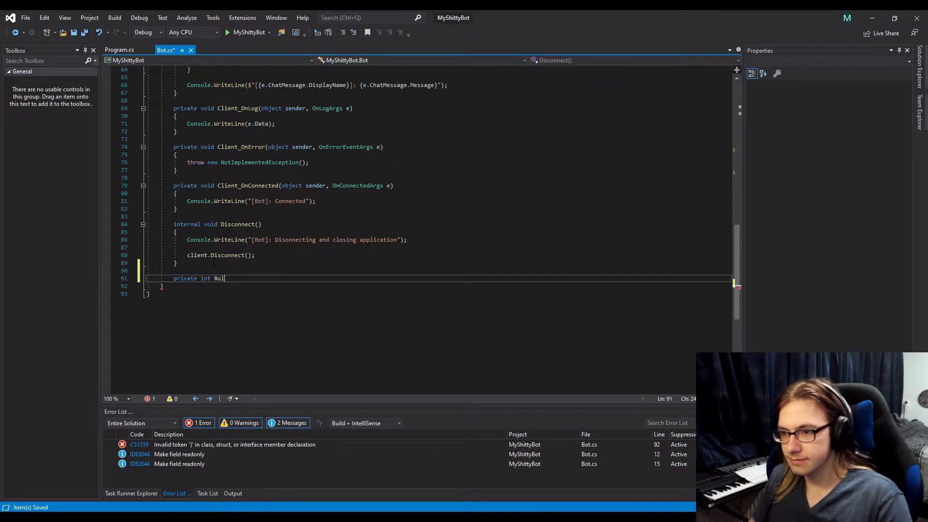
{"action": "type", "text": "l()"}
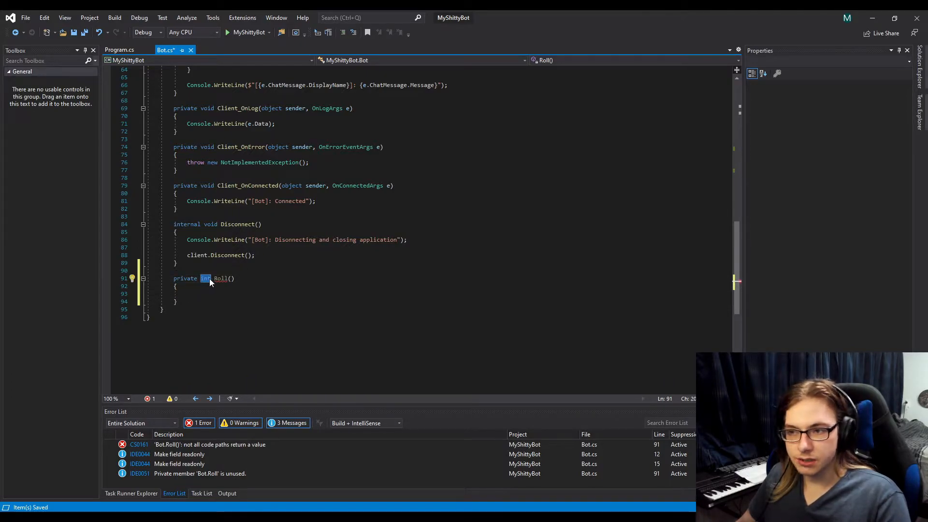
{"action": "mouse_move", "coordinate": [206, 280]}
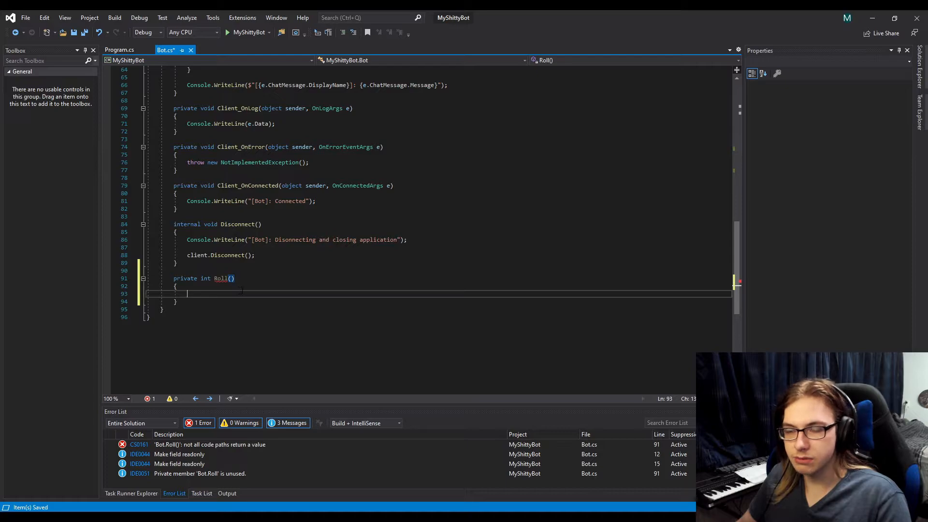
{"action": "mouse_move", "coordinate": [222, 278]}
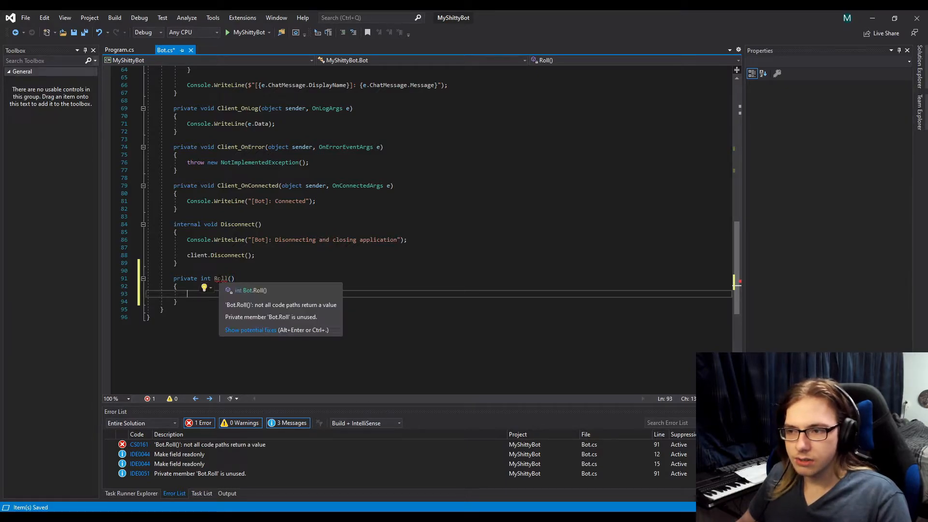
{"action": "mouse_move", "coordinate": [241, 308]}
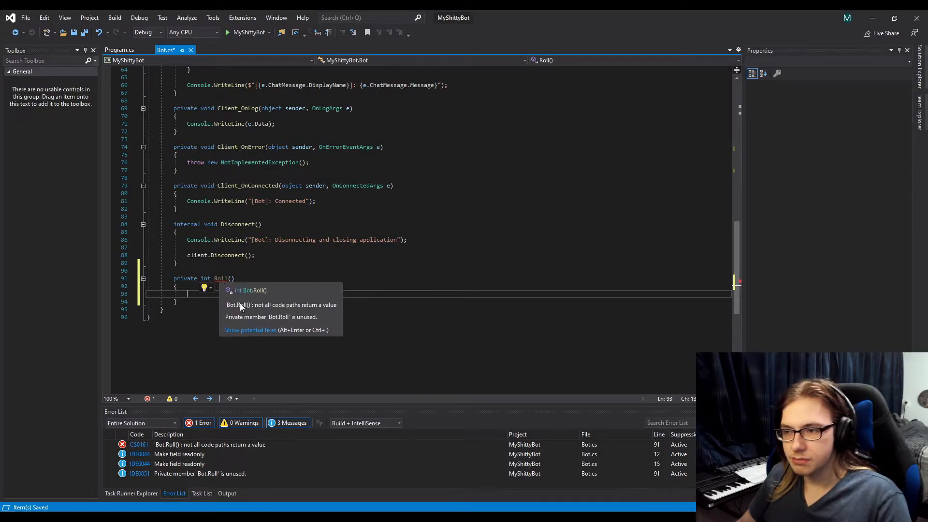
{"action": "mouse_move", "coordinate": [303, 321]}
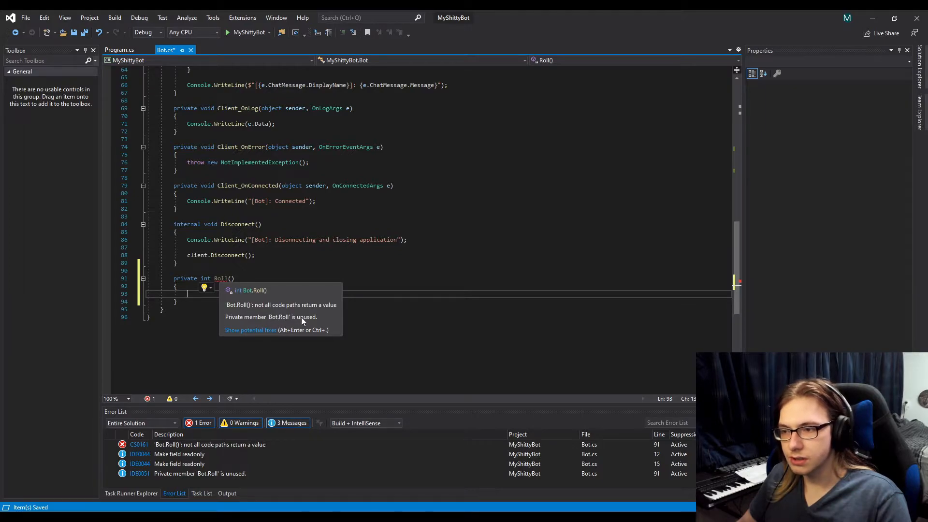
{"action": "mouse_move", "coordinate": [237, 311]}
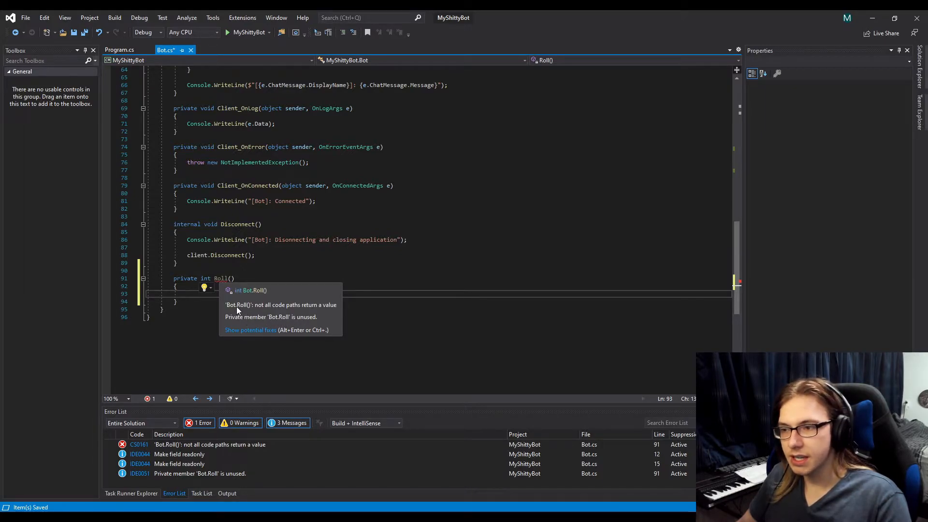
{"action": "mouse_move", "coordinate": [262, 307]}
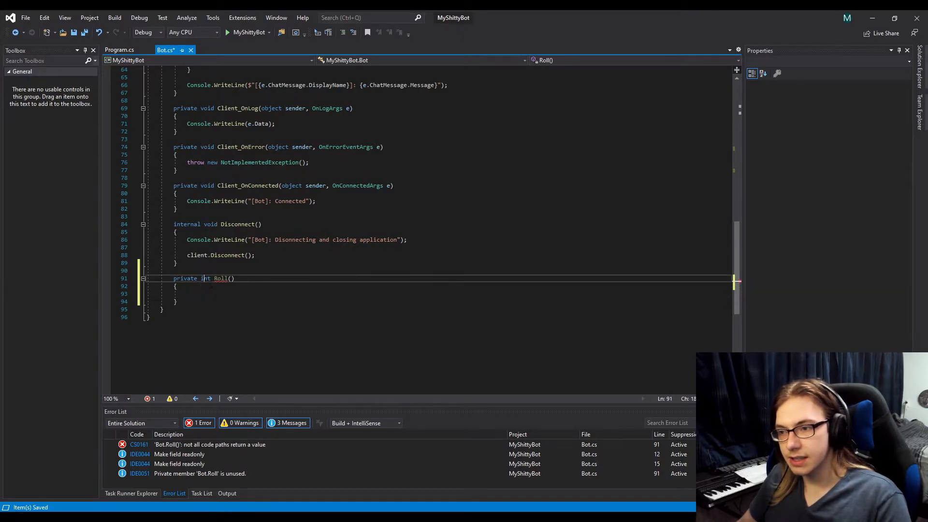
Give Roll an 'int value;' declaration and a closing 'return value;' statement.
{"action": "type", "text": "return"}
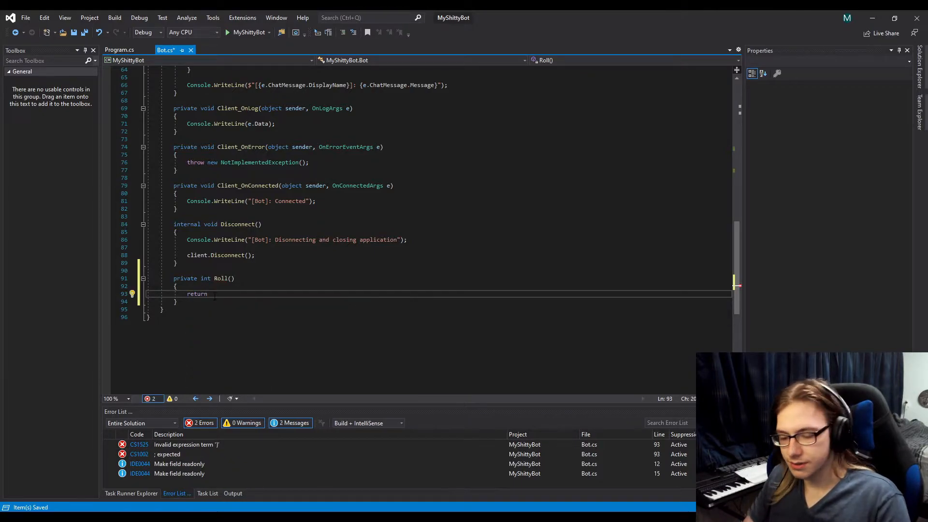
{"action": "key", "text": "Backspace"}
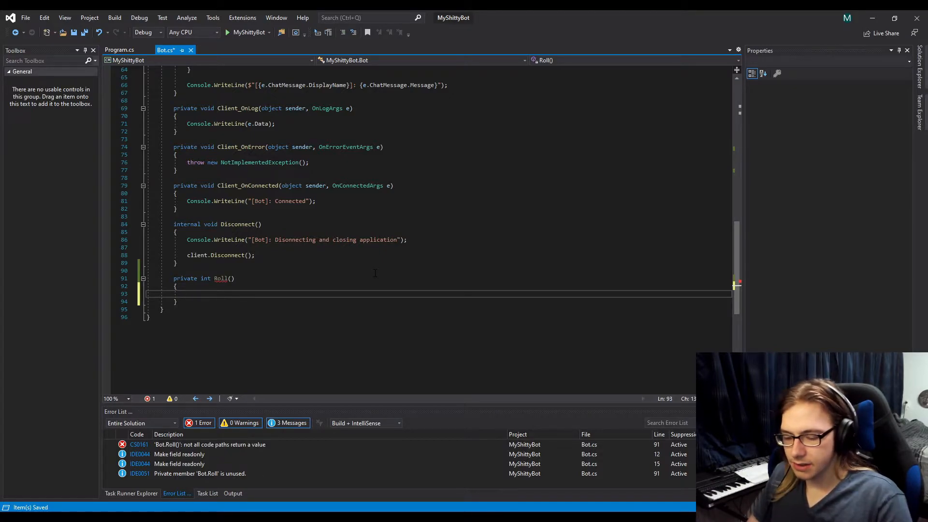
{"action": "type", "text": "int va"}
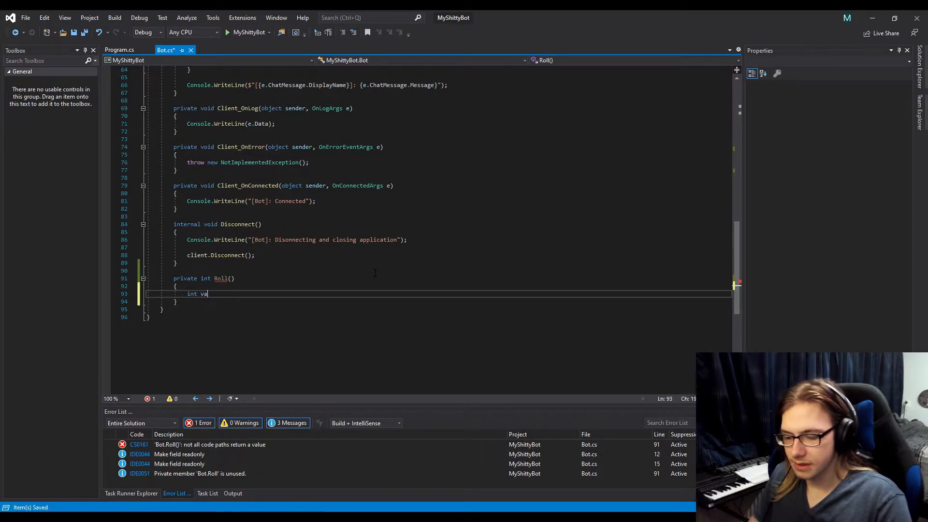
{"action": "type", "text": "lue;"}
{"action": "type", "text": "re"}
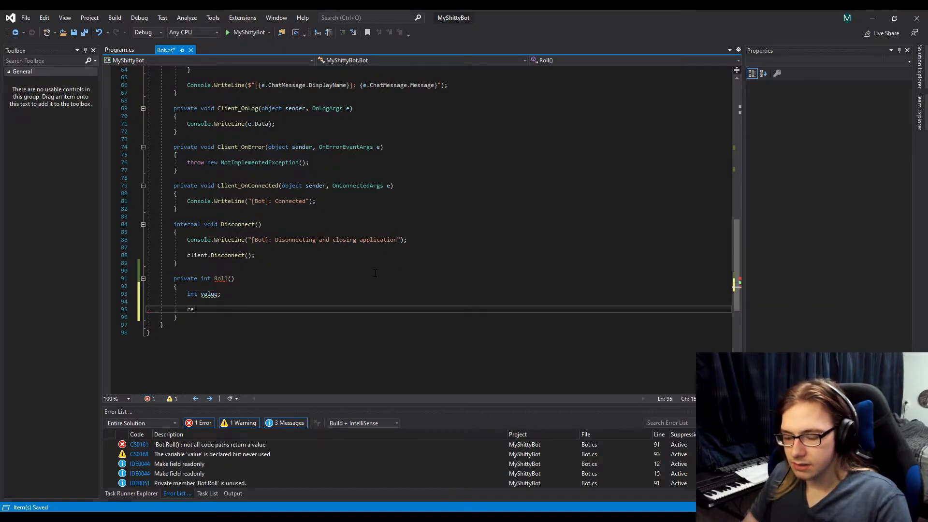
{"action": "type", "text": "turn"}
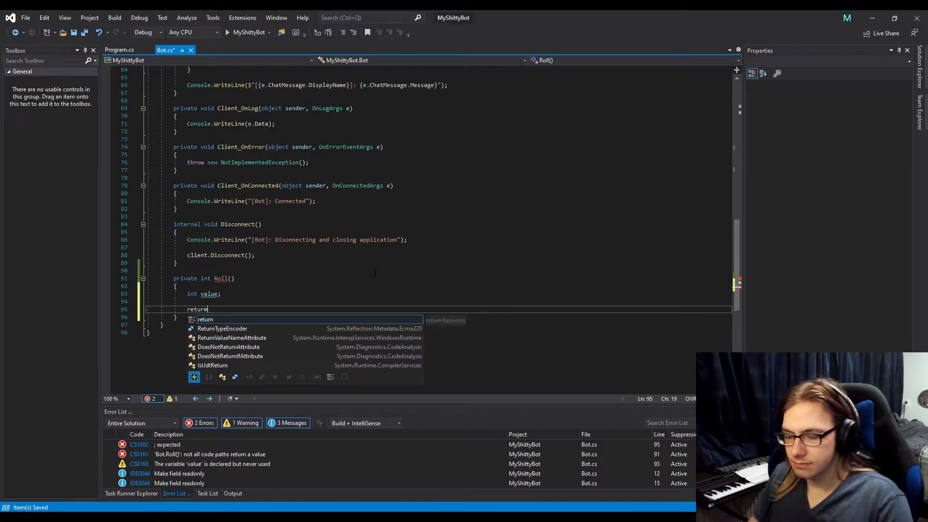
{"action": "type", "text": "value;"}
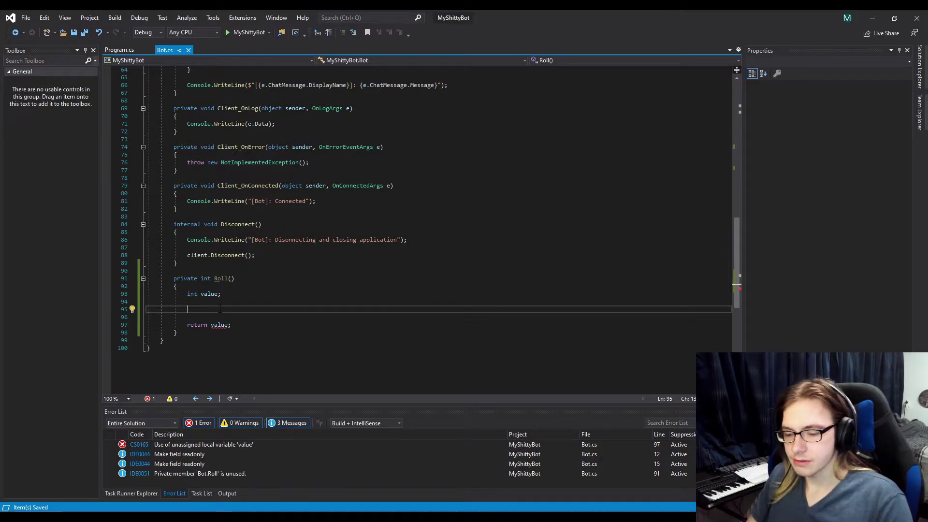
Create 'Random rnd = new Random();', set value = rnd.Next(1, 7) and save Bot.cs.
{"action": "type", "text": "R"}
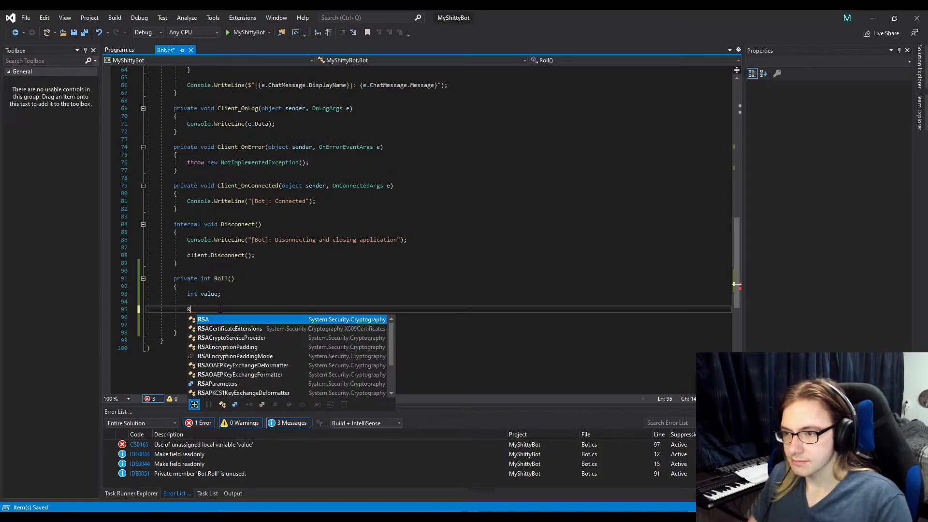
{"action": "type", "text": "andom rnd = new R"}
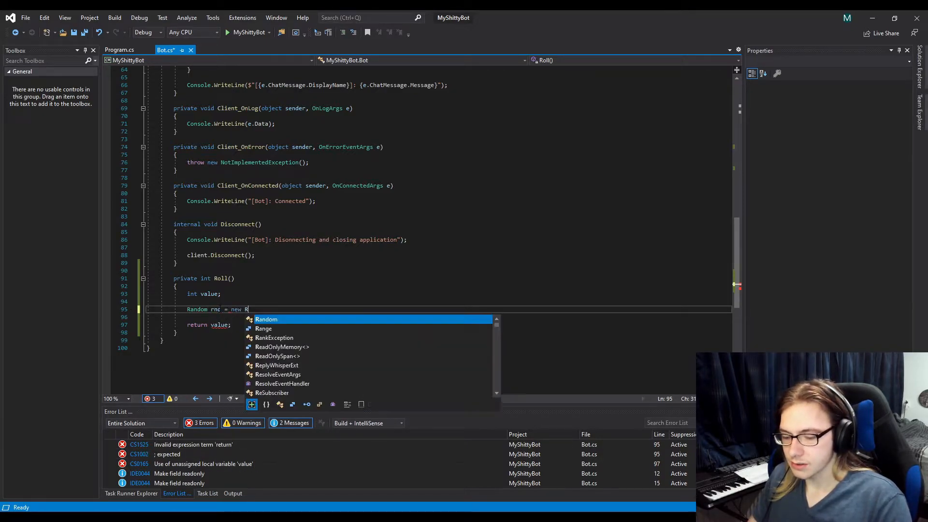
{"action": "type", "text": "andom()"}
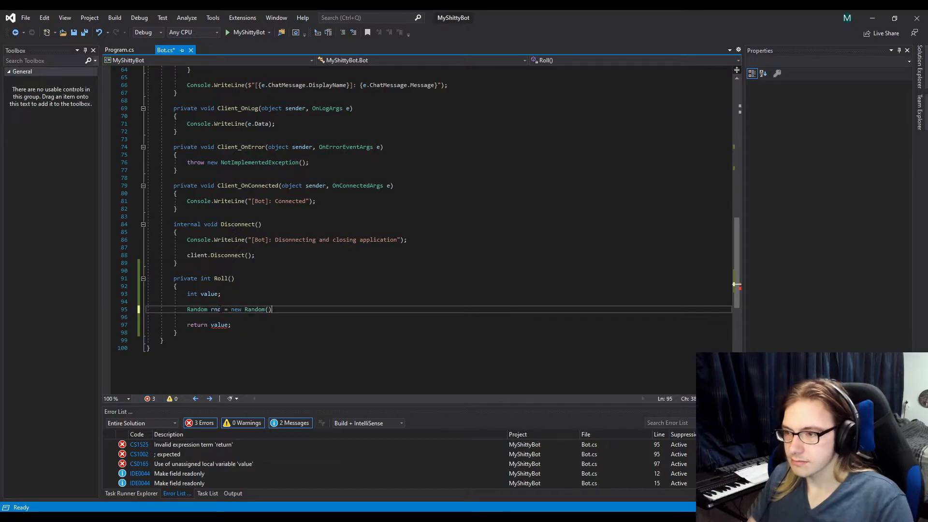
{"action": "type", "text": ";"}
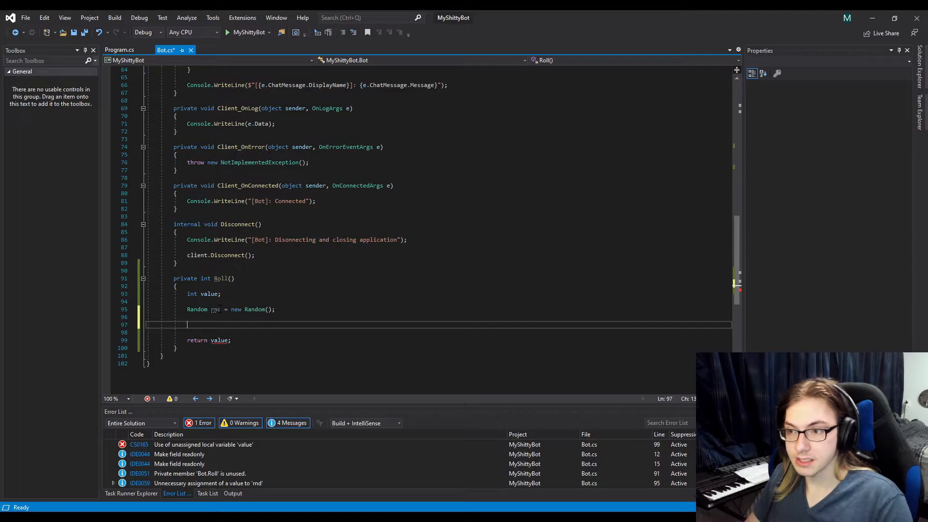
{"action": "type", "text": "v"}
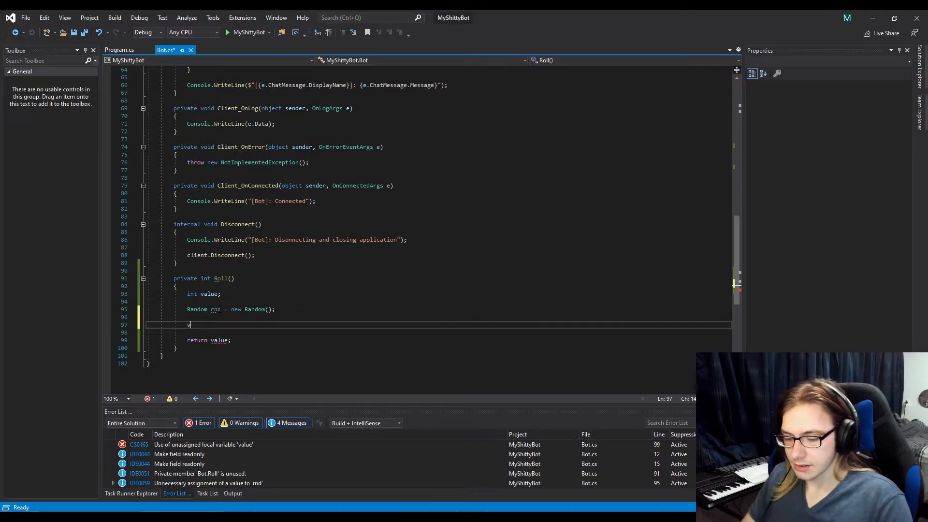
{"action": "type", "text": "value ="}
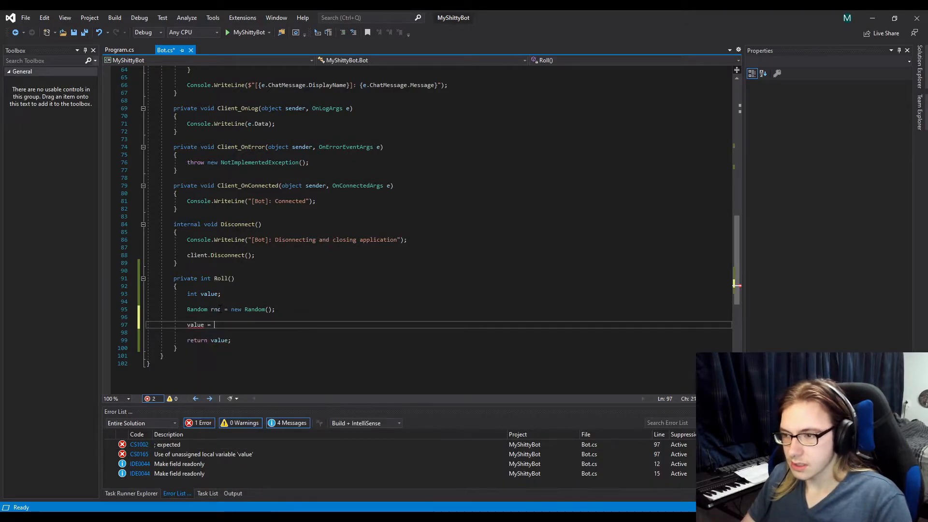
{"action": "type", "text": "rnd.ne"}
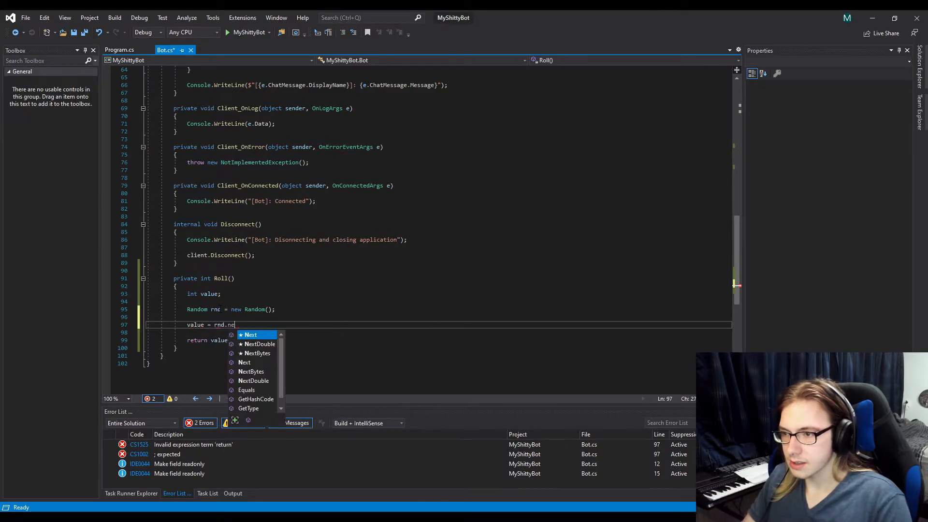
{"action": "type", "text": "xt();"}
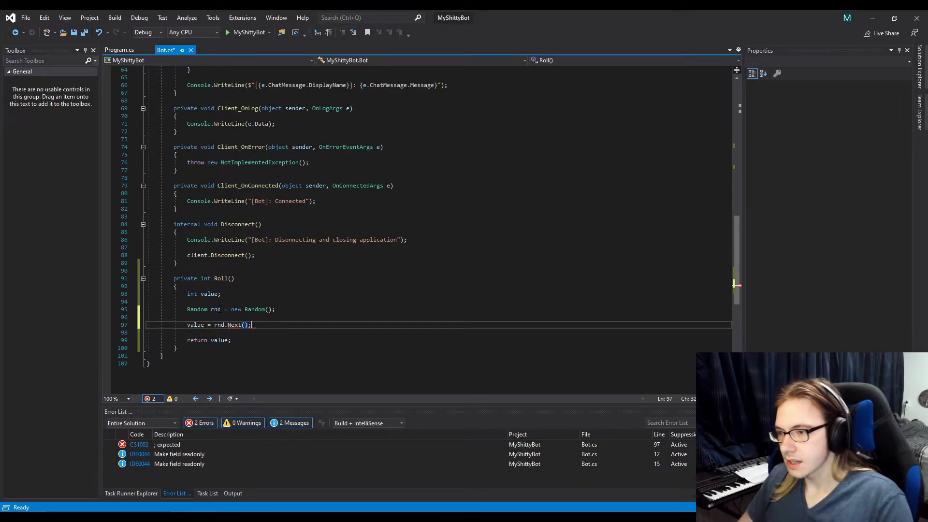
{"action": "type", "text": "1,"}
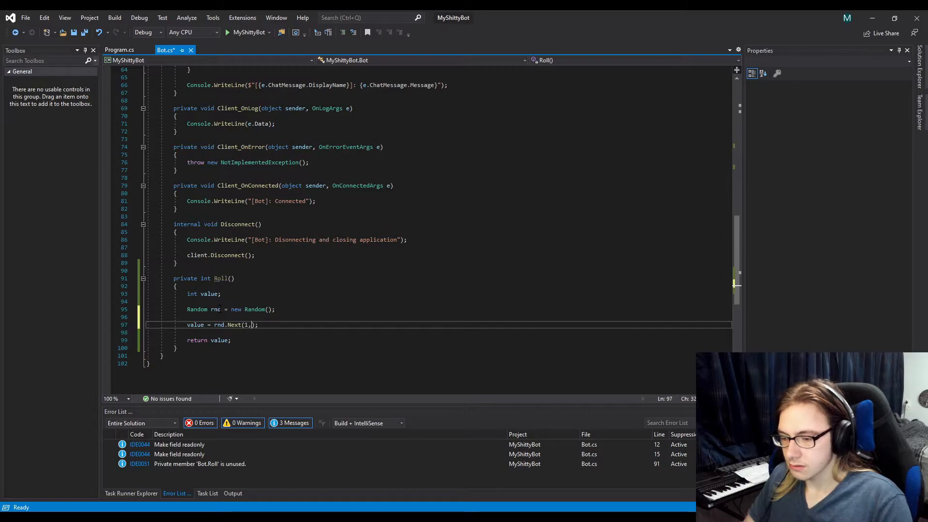
{"action": "type", "text": ", 7"}
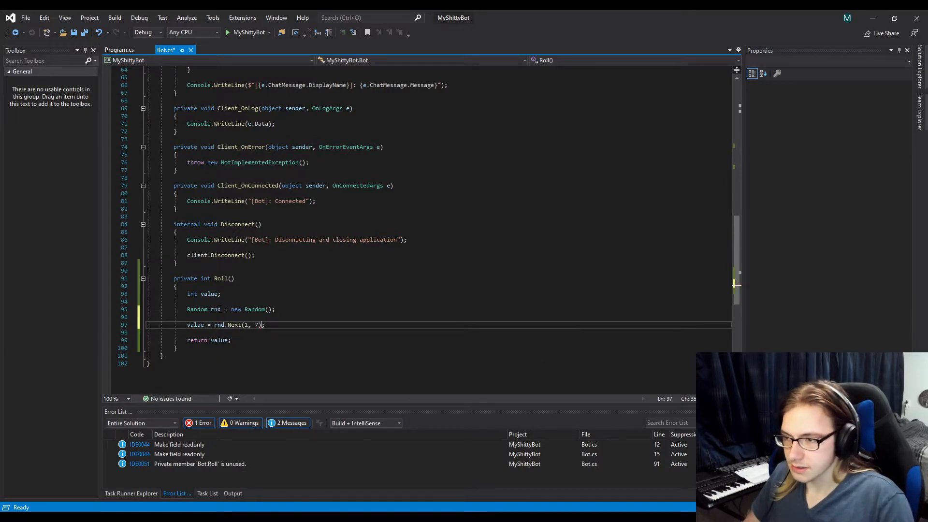
{"action": "key", "text": "Ctrl+S"}
{"action": "type", "text": ";"}
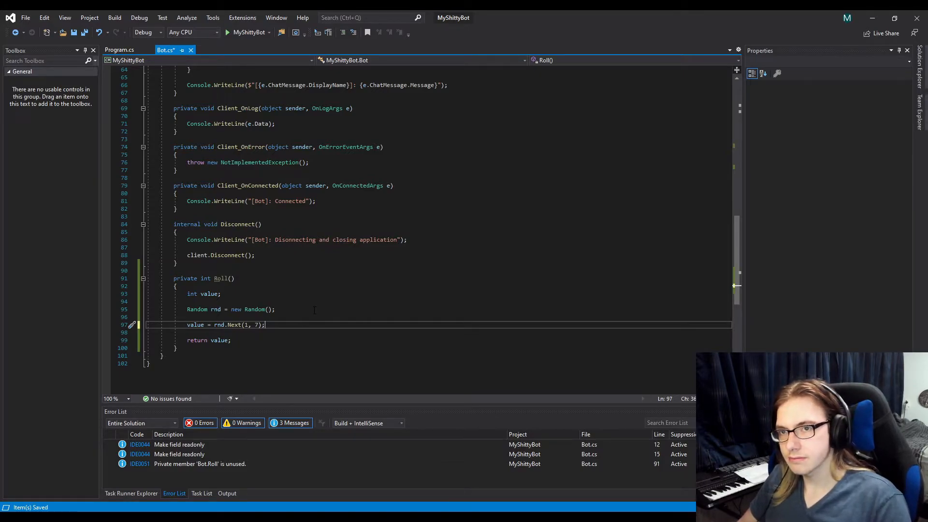
Rename Roll to RndInt(int min, int max) and bound rnd.Next by min and max + 1.
{"action": "left_click", "coordinate": [233, 279]}
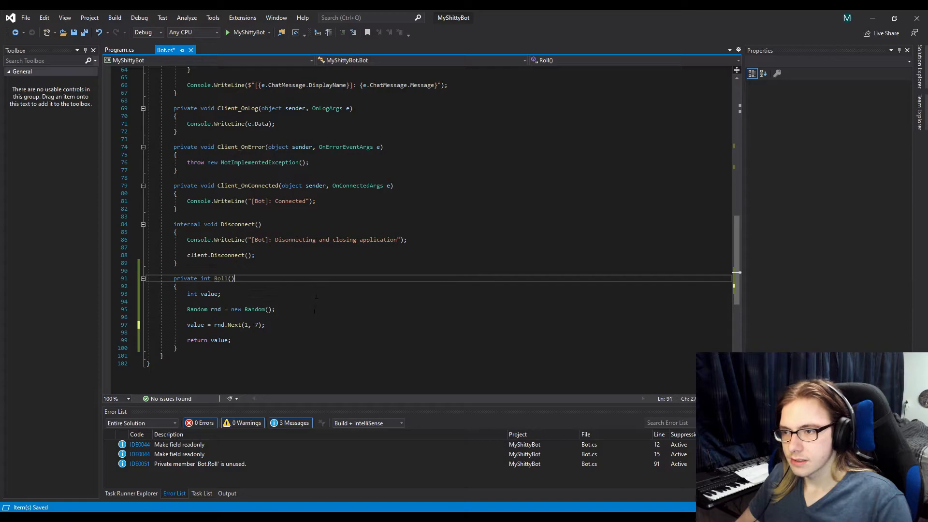
{"action": "type", "text": "Ran"}
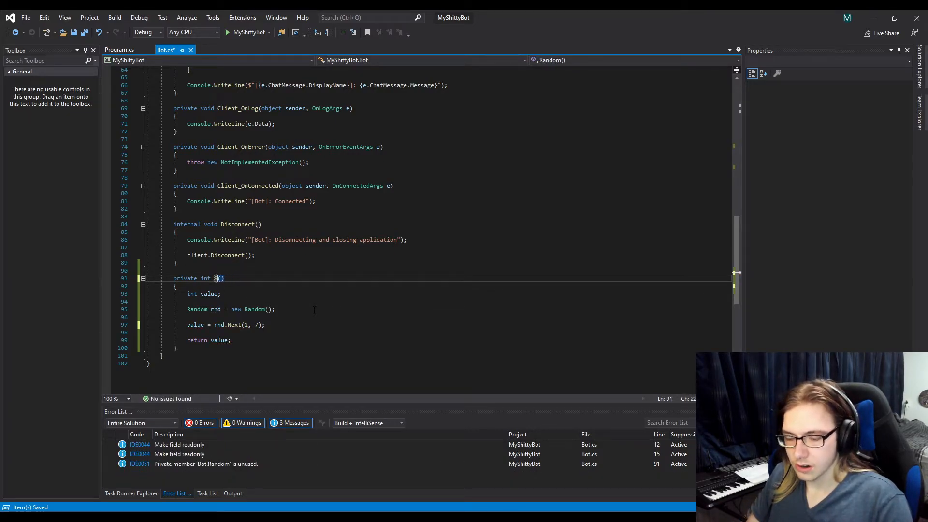
{"action": "type", "text": "RndInt"}
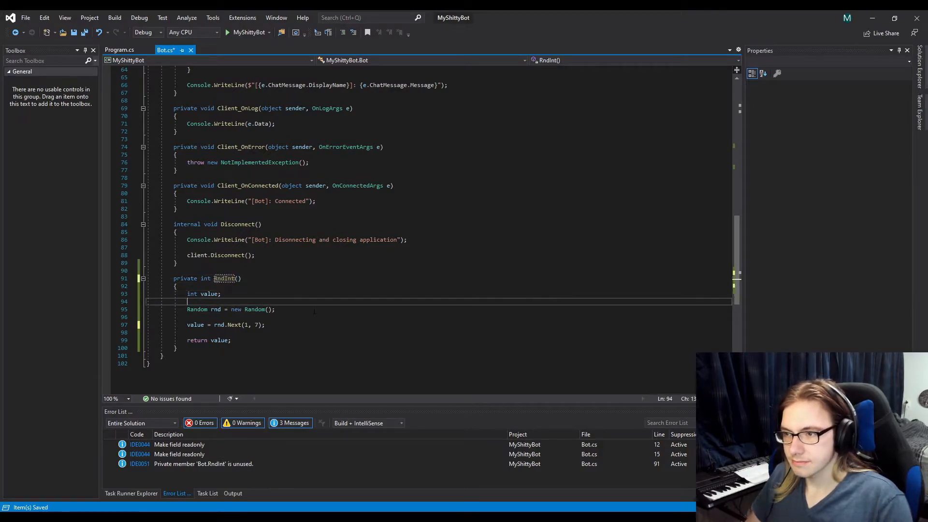
{"action": "type", "text": "int min, int"}
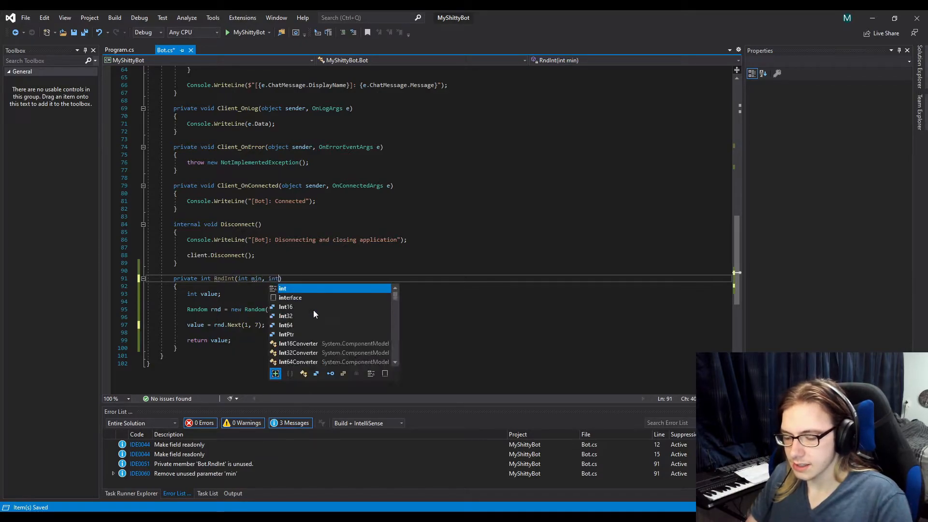
{"action": "type", "text": "max"}
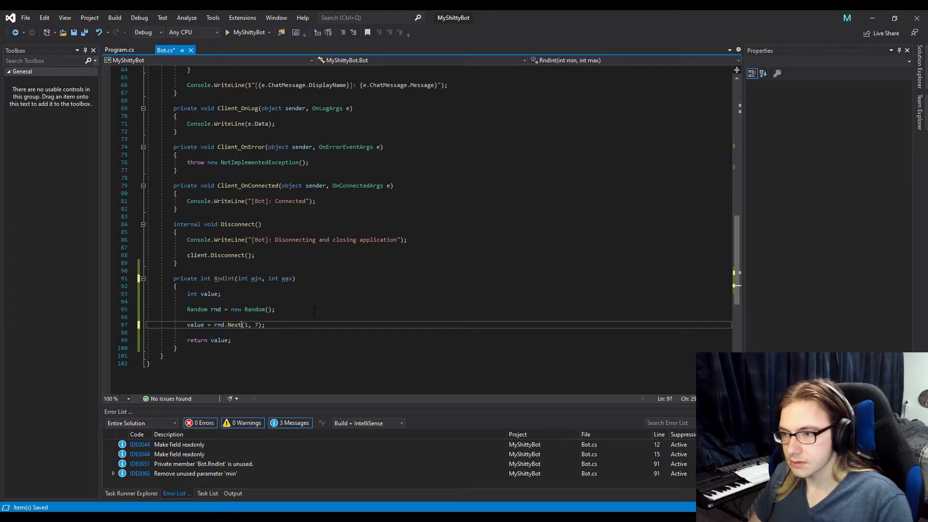
{"action": "type", "text": "int"}
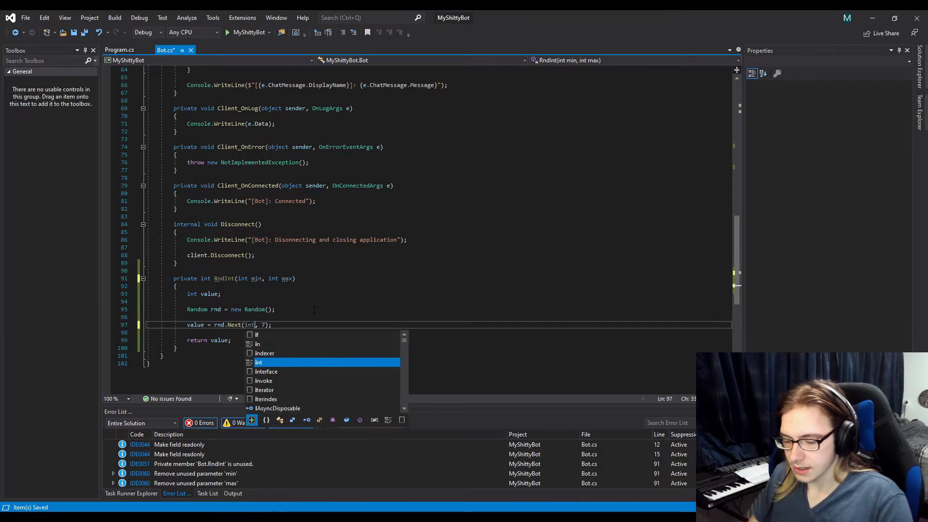
{"action": "type", "text": "mi"}
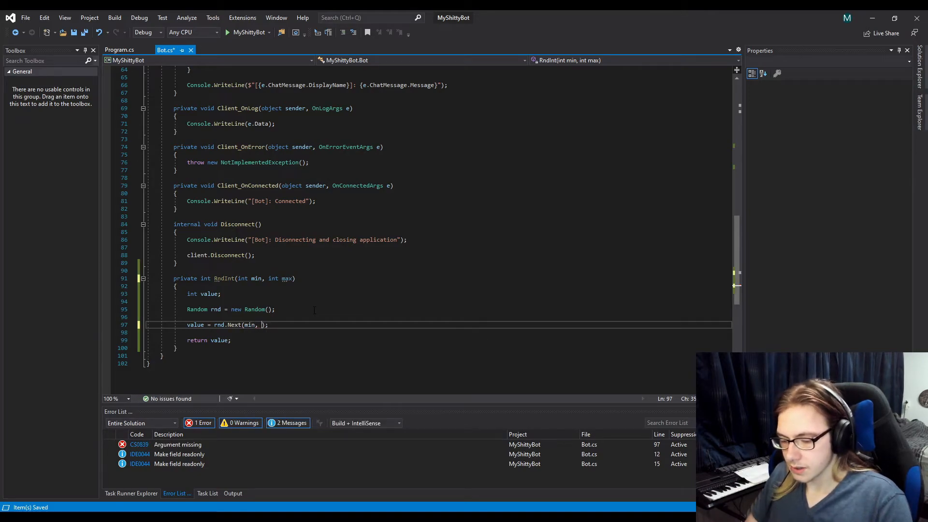
{"action": "type", "text": "max + 1"}
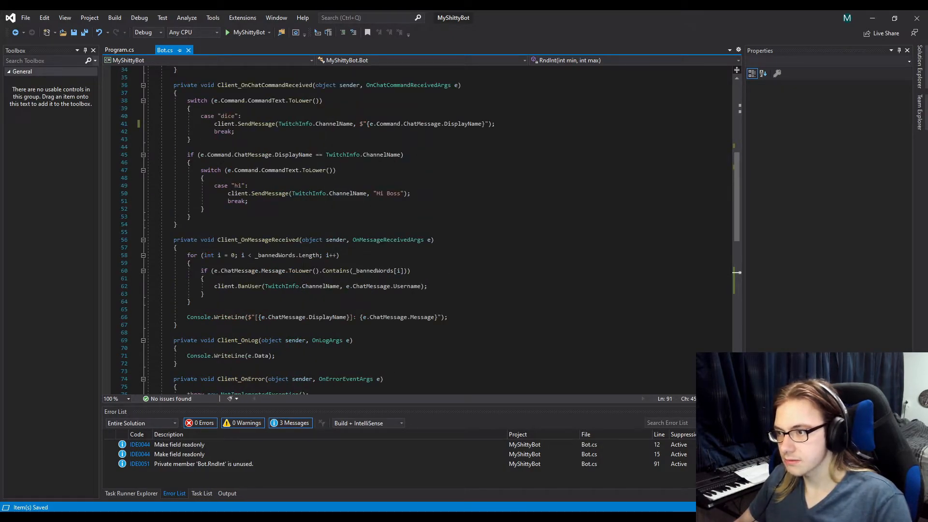
Append 'Rolled {RndInt(1, 6)}' to the dice reply so it shows a roll from 1 to 6.
{"action": "scroll", "scroll_direction": "up", "scroll_amount": 3}
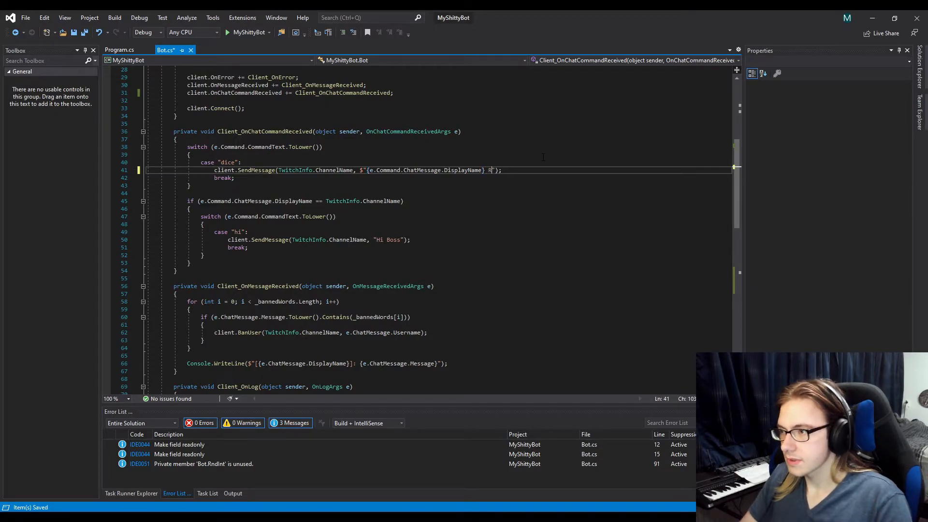
{"action": "type", "text": "Rolled"}
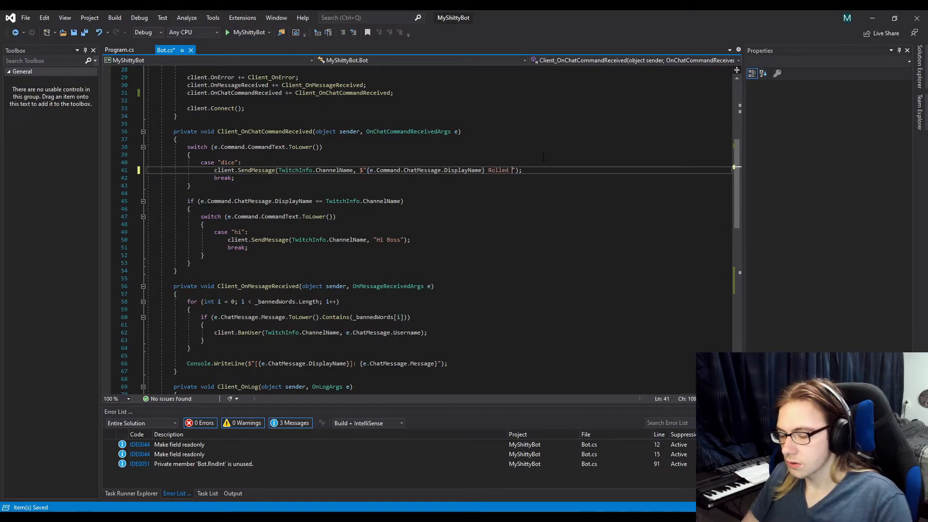
{"action": "type", "text": "{}"}
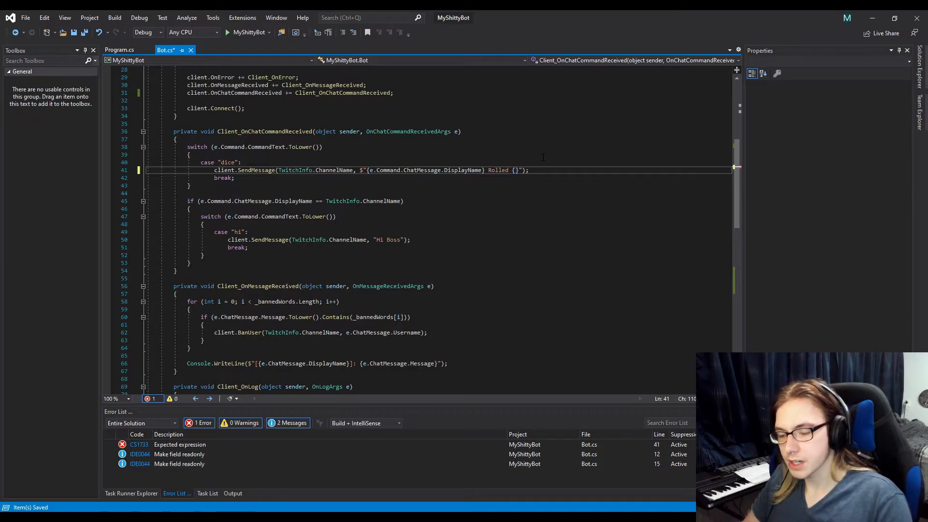
{"action": "type", "text": "R"}
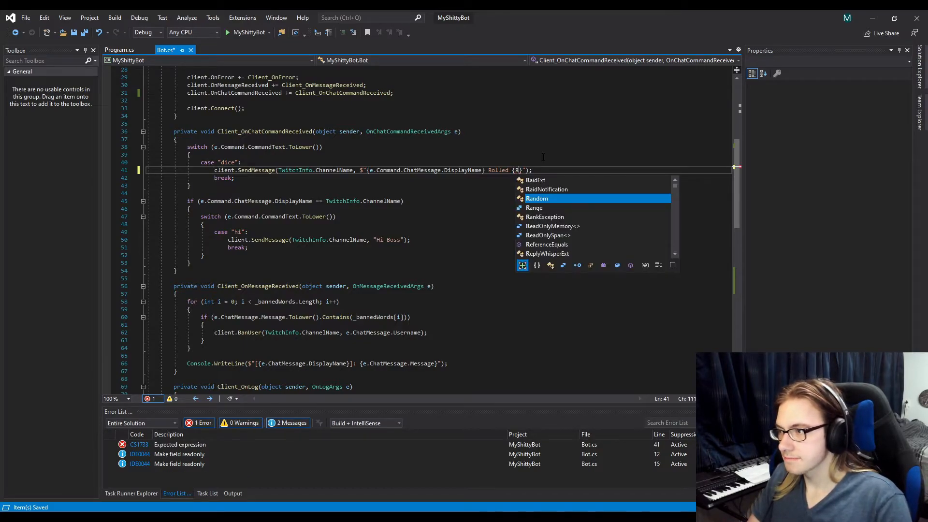
{"action": "type", "text": "ndInt"}
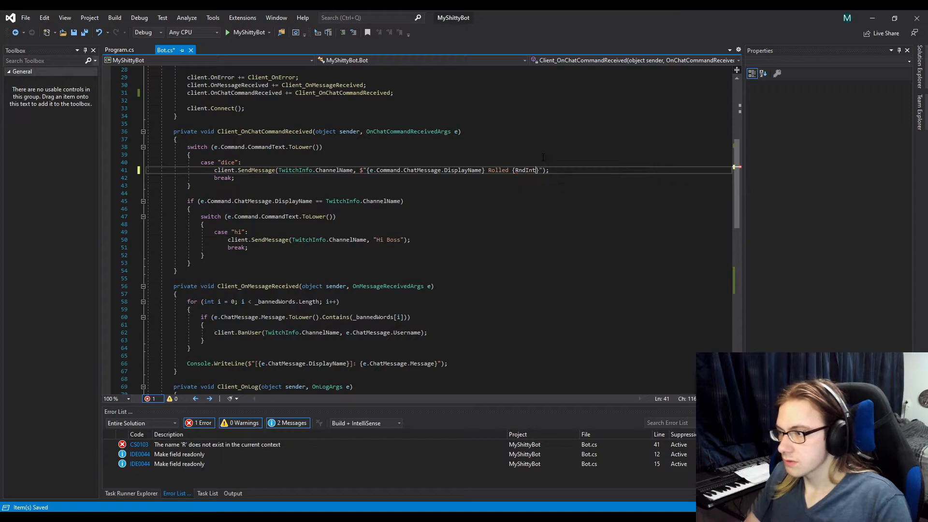
{"action": "type", "text": "()"}
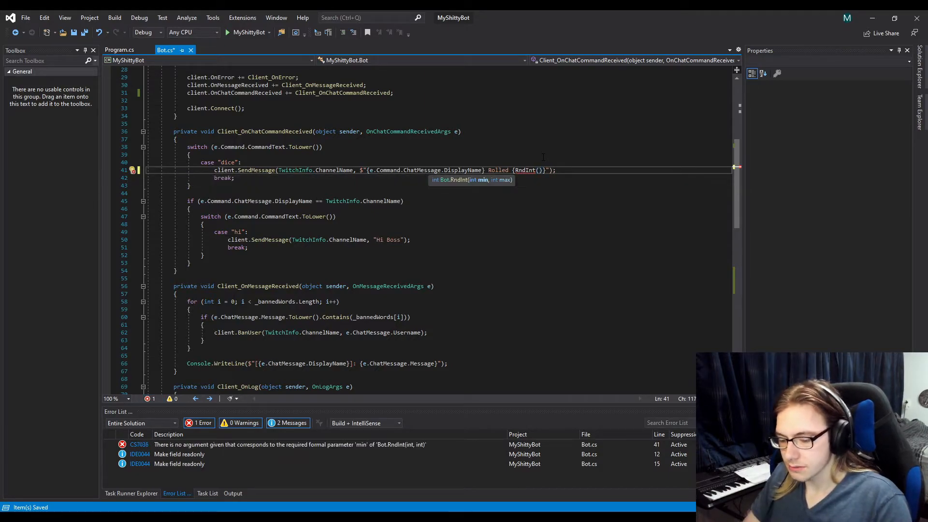
{"action": "type", "text": "1, 6"}
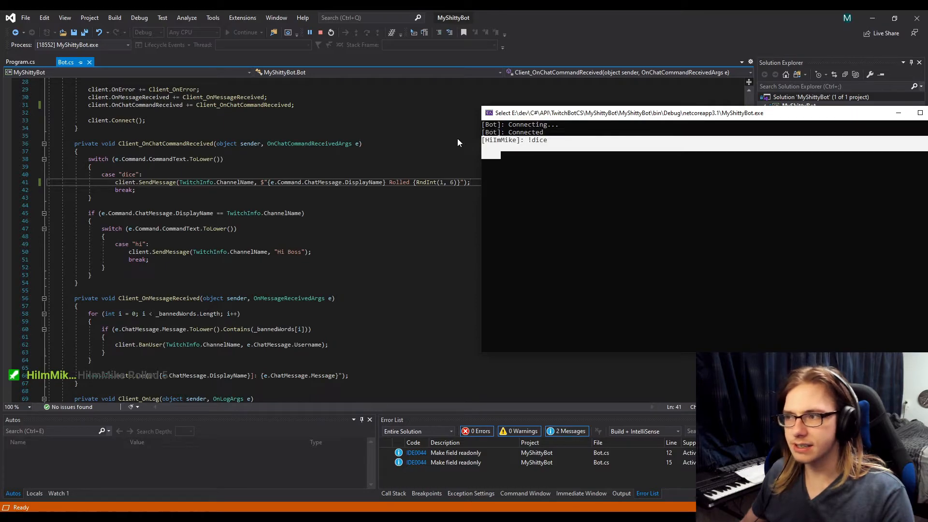
{"action": "mouse_move", "coordinate": [684, 138]}
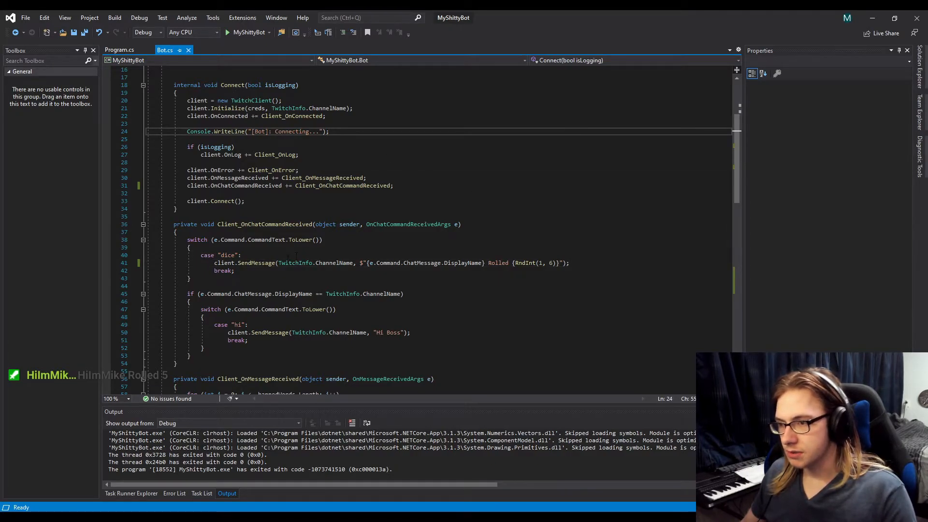
Paste a console logging line and move the interpolated roll message into a 'string msg' variable.
{"action": "left_click", "coordinate": [235, 263]}
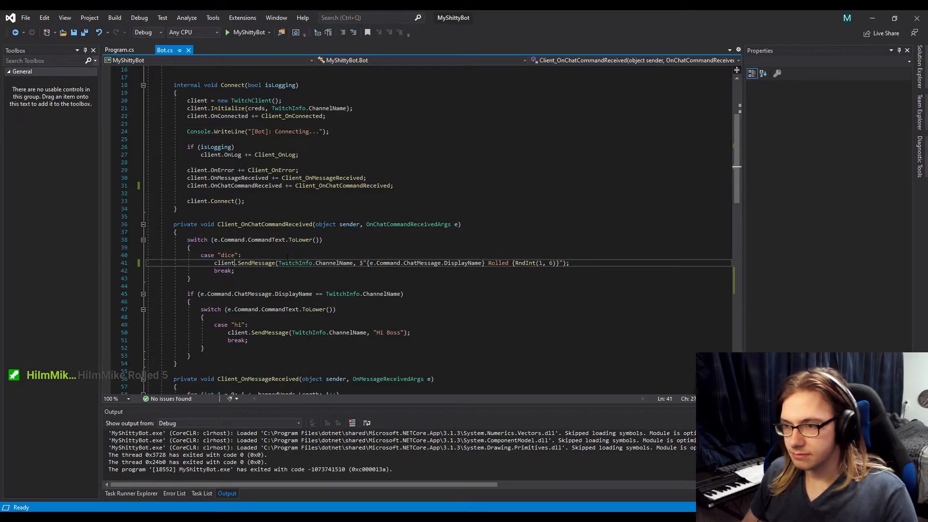
{"action": "type", "text": "Console.WriteLine(\"[Bot]: Connecting...\");"}
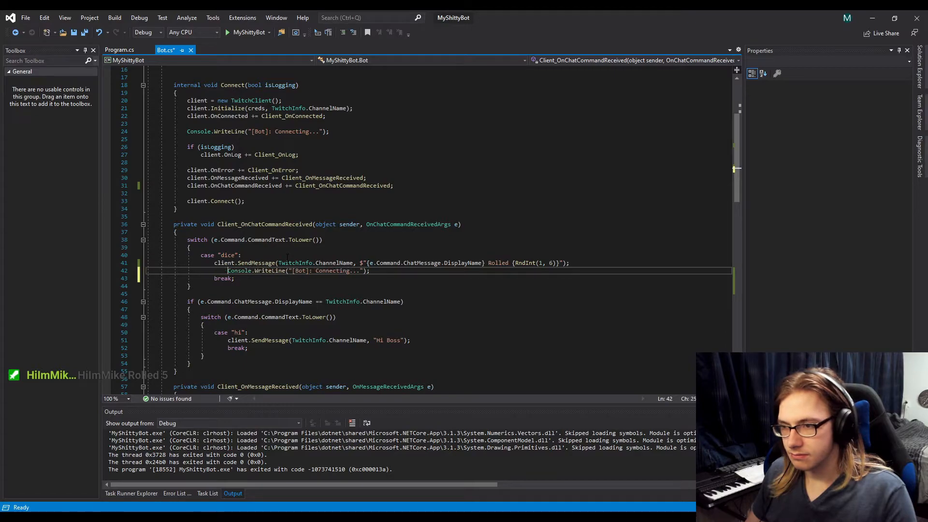
{"action": "key", "text": "Backspace"}
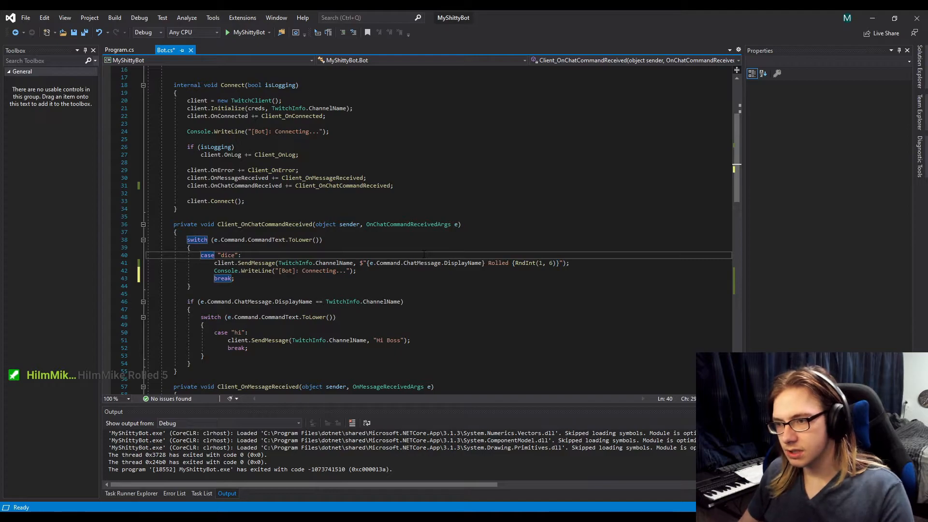
{"action": "type", "text": "string"}
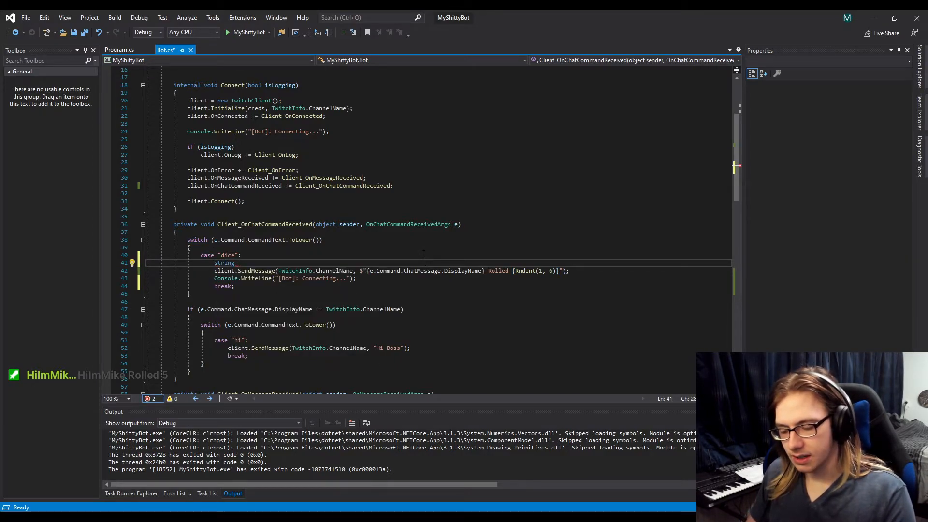
{"action": "type", "text": "msg ="}
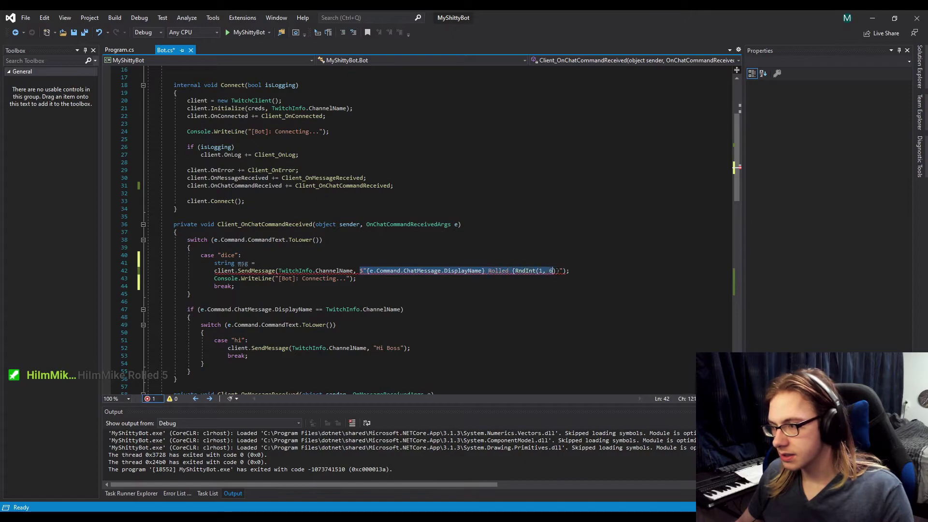
{"action": "key", "text": "Delete"}
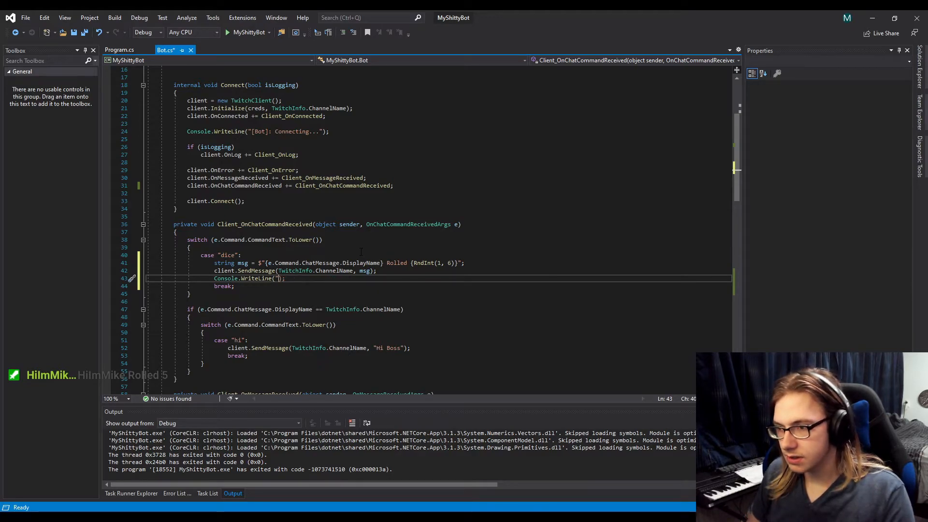
Log the reply as Console.WriteLine($"[Bot]: {msg}") and save Bot.cs.
{"action": "type", "text": "\""}
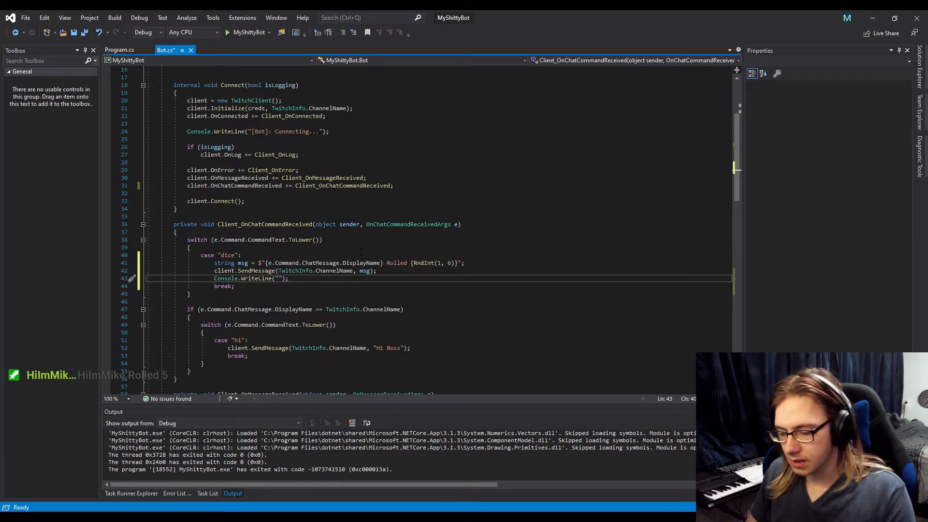
{"action": "type", "text": "[]"}
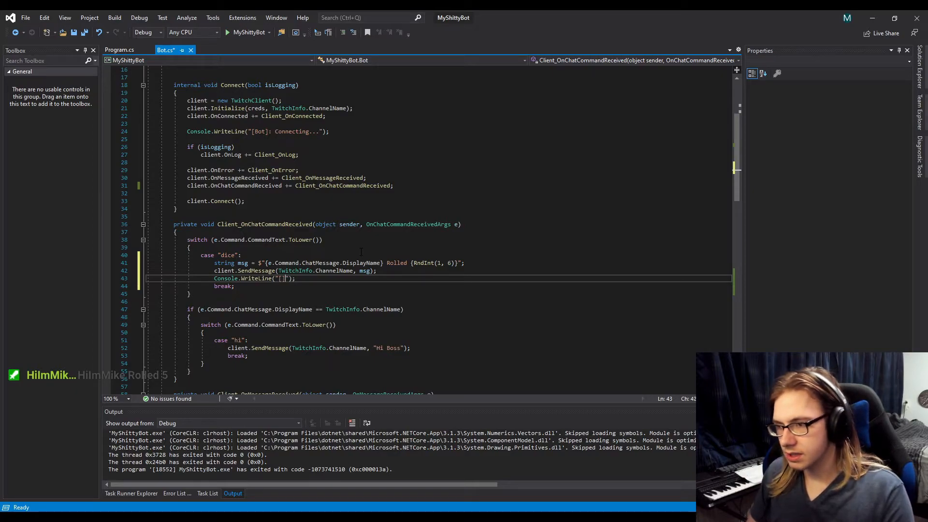
{"action": "type", "text": "Bot"}
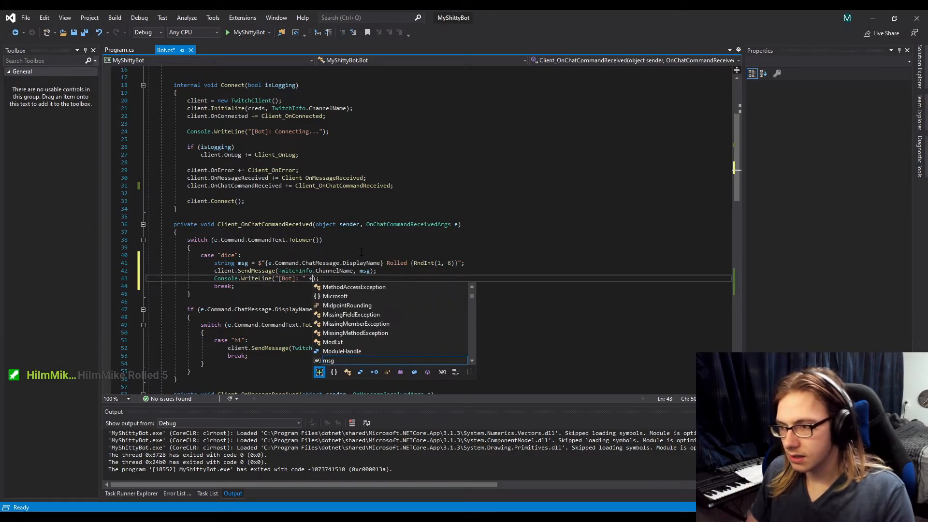
{"action": "type", "text": "{}"}
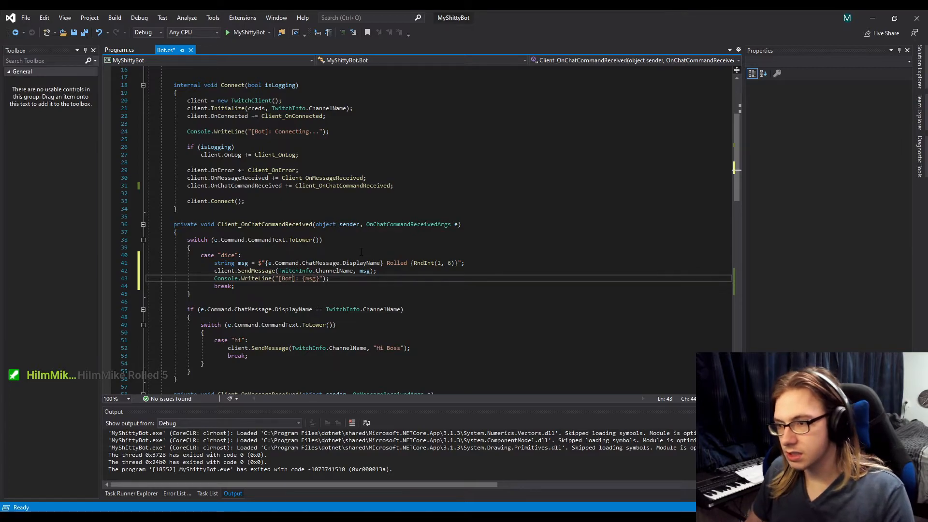
{"action": "type", "text": "$"}
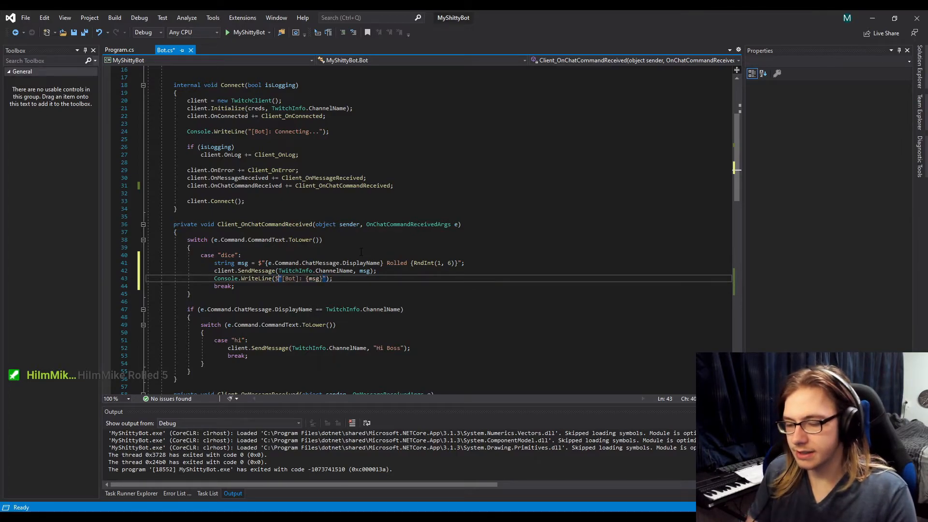
{"action": "key", "text": "Ctrl+S"}
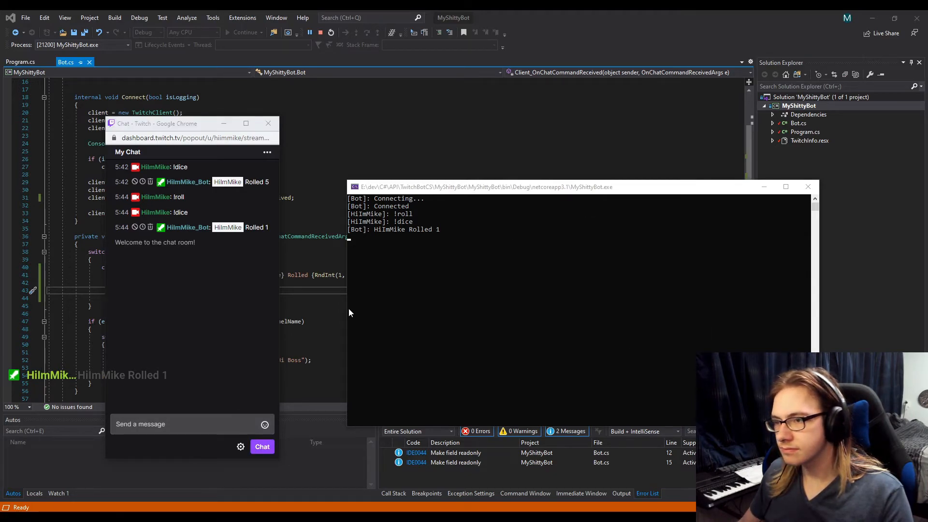
Send !dice several times in Twitch chat to get varied Rolled replies logged in the console.
{"action": "left_click", "coordinate": [179, 424]}
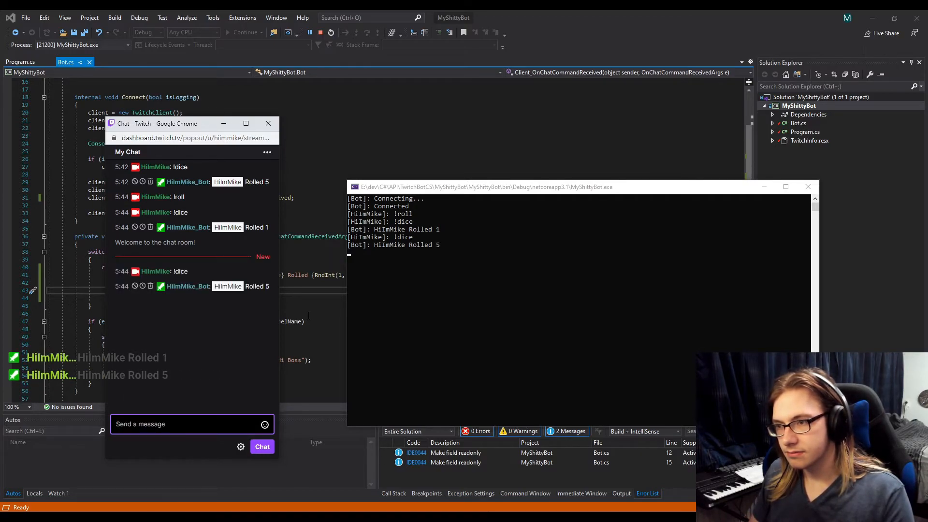
{"action": "type", "text": "!"}
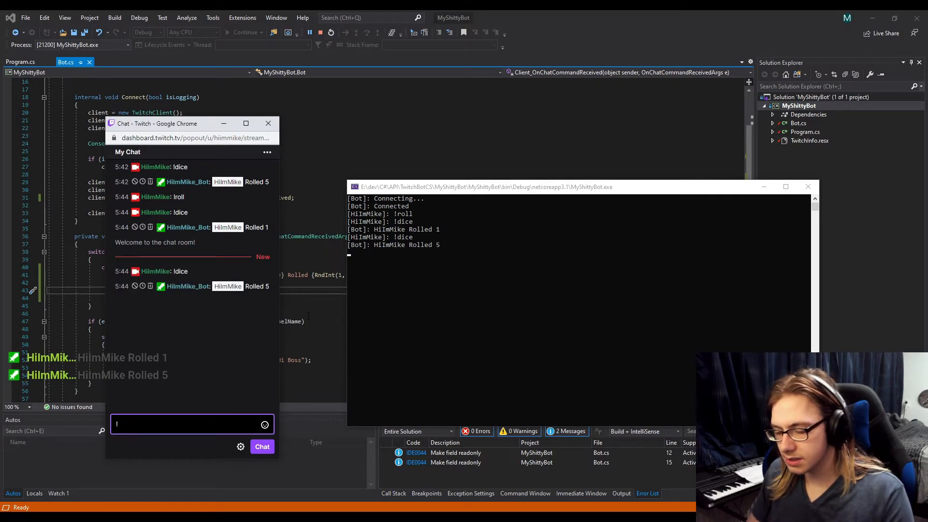
{"action": "key", "text": "Enter"}
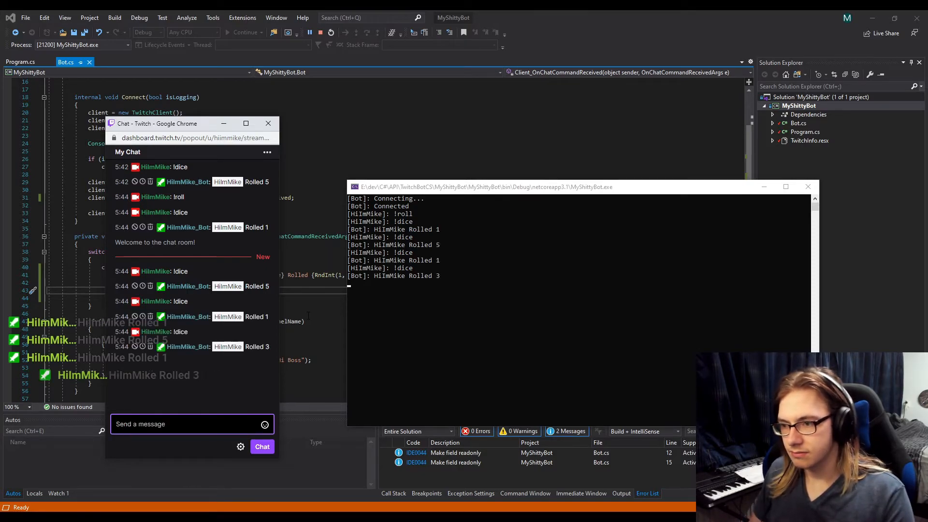
{"action": "type", "text": "!"}
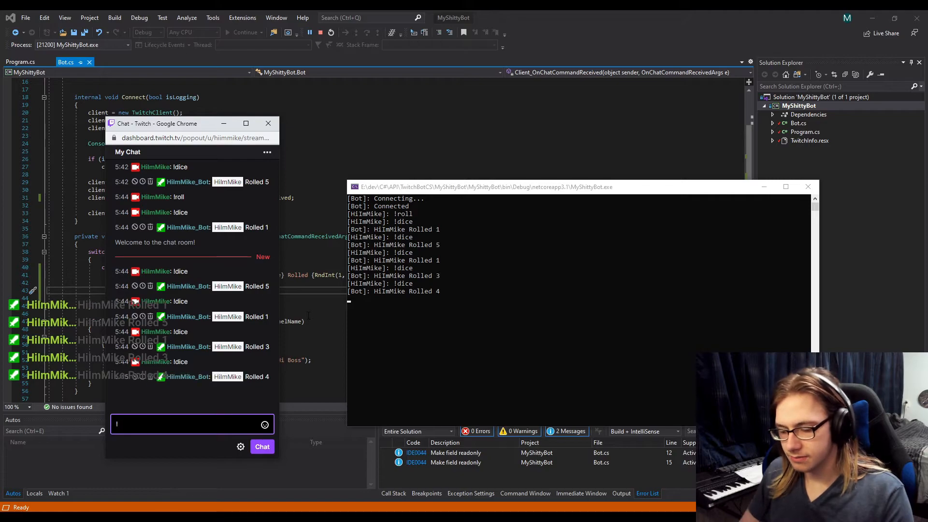
{"action": "type", "text": "!dice"}
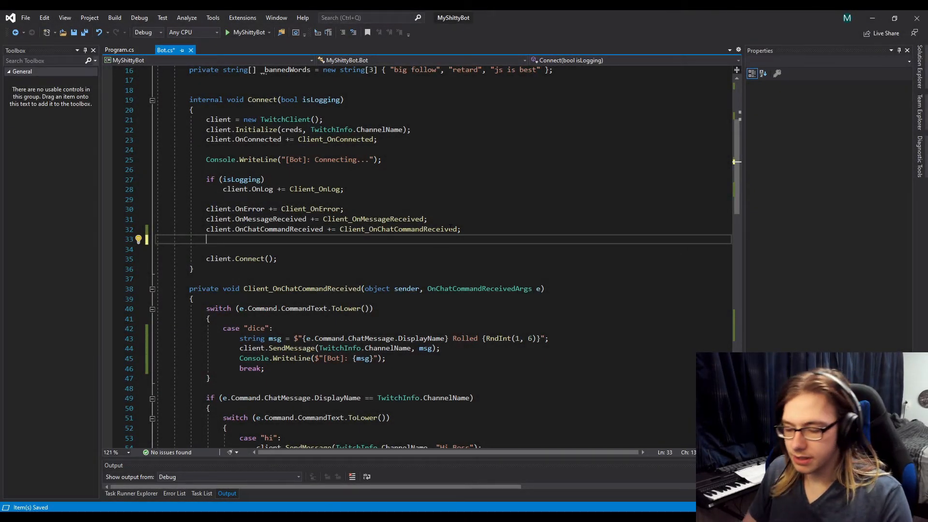
Add client.AddChatCommandIdentifier('$'); in Connect before client.Connect().
{"action": "type", "text": "client.AddChatCommandIdentifier"}
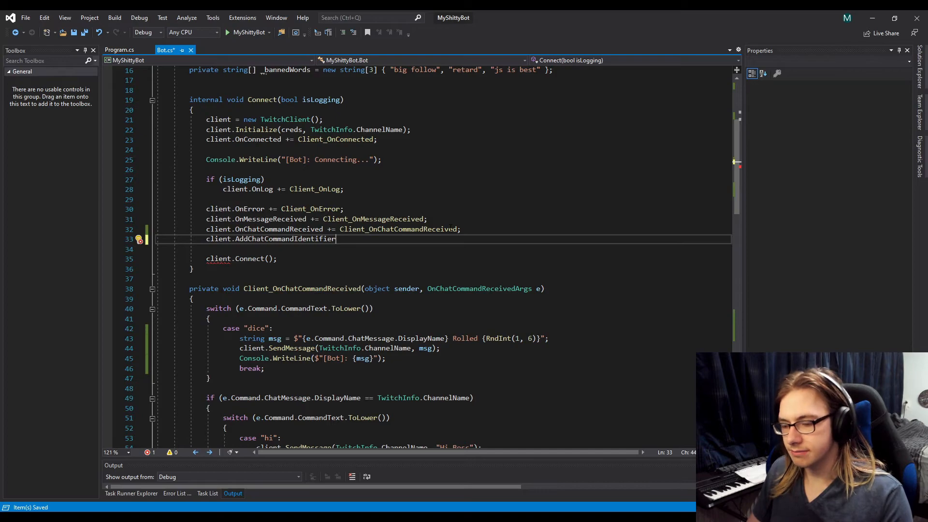
{"action": "type", "text": "();"}
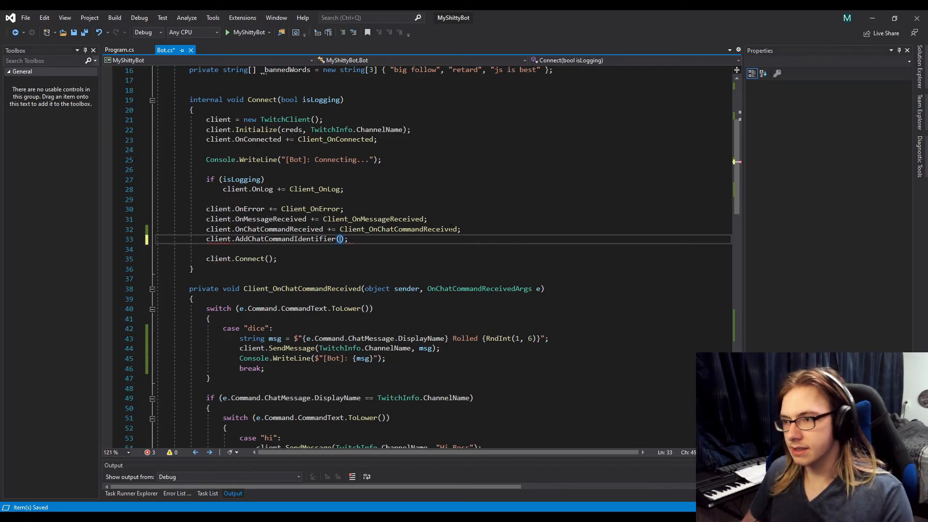
{"action": "type", "text": "''"}
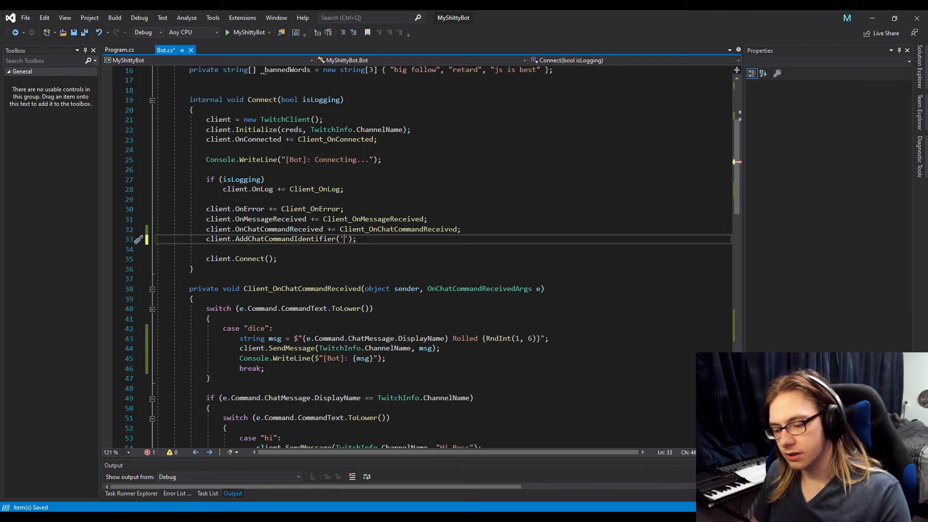
{"action": "type", "text": "$"}
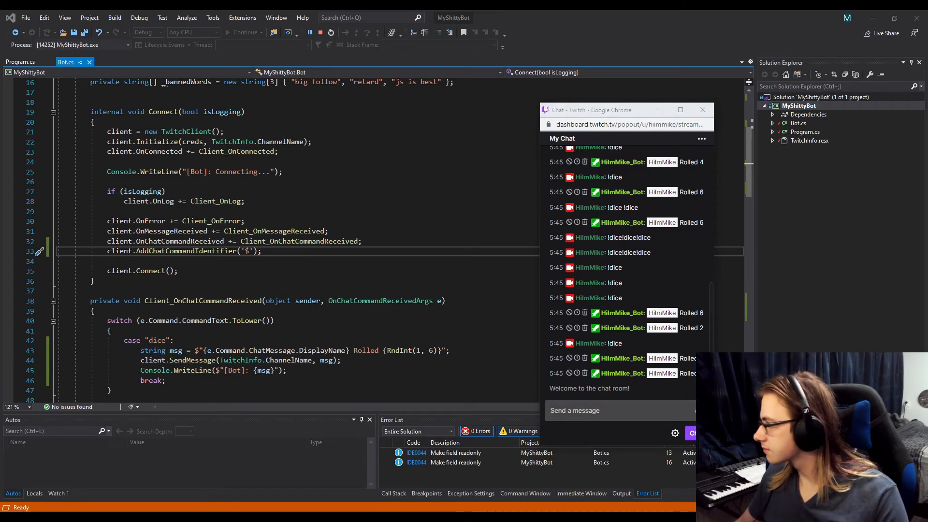
{"action": "mouse_move", "coordinate": [619, 334]}
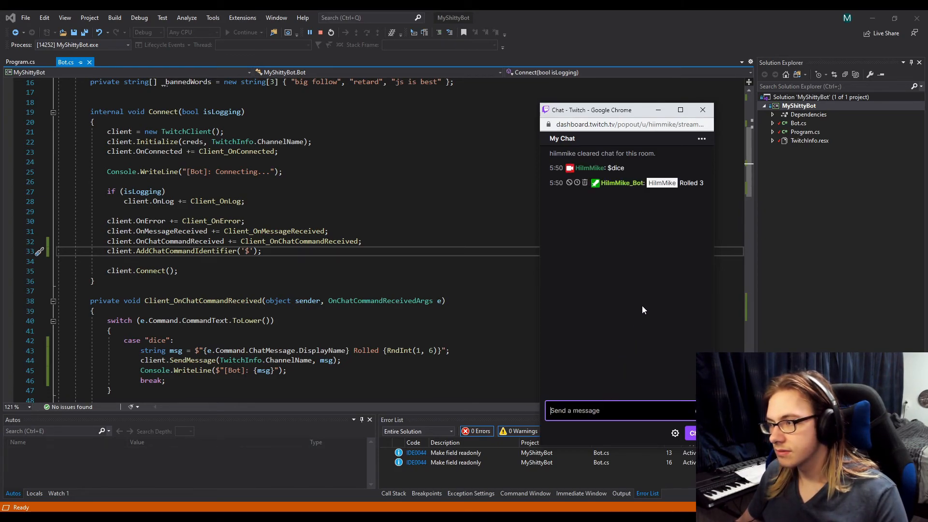
{"action": "mouse_move", "coordinate": [711, 154]}
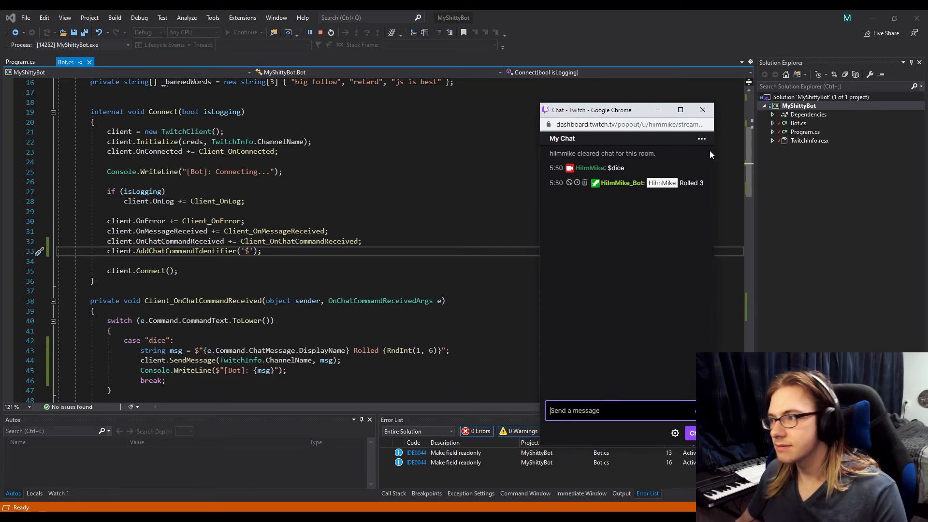